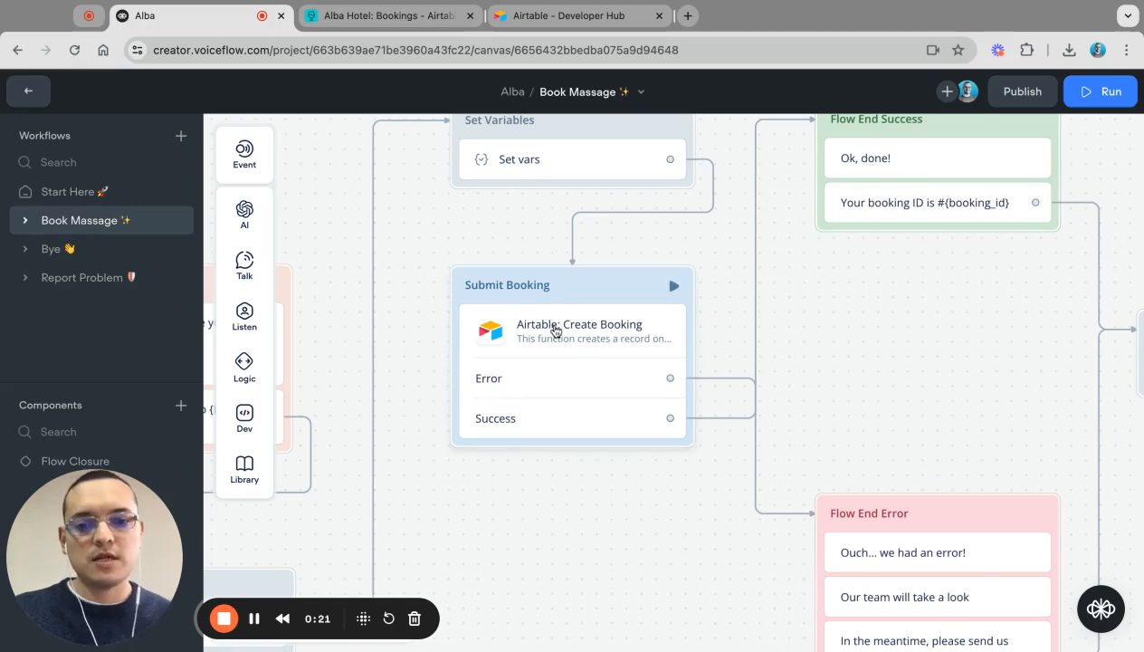
{"action": "mouse_move", "coordinate": [593, 328]}
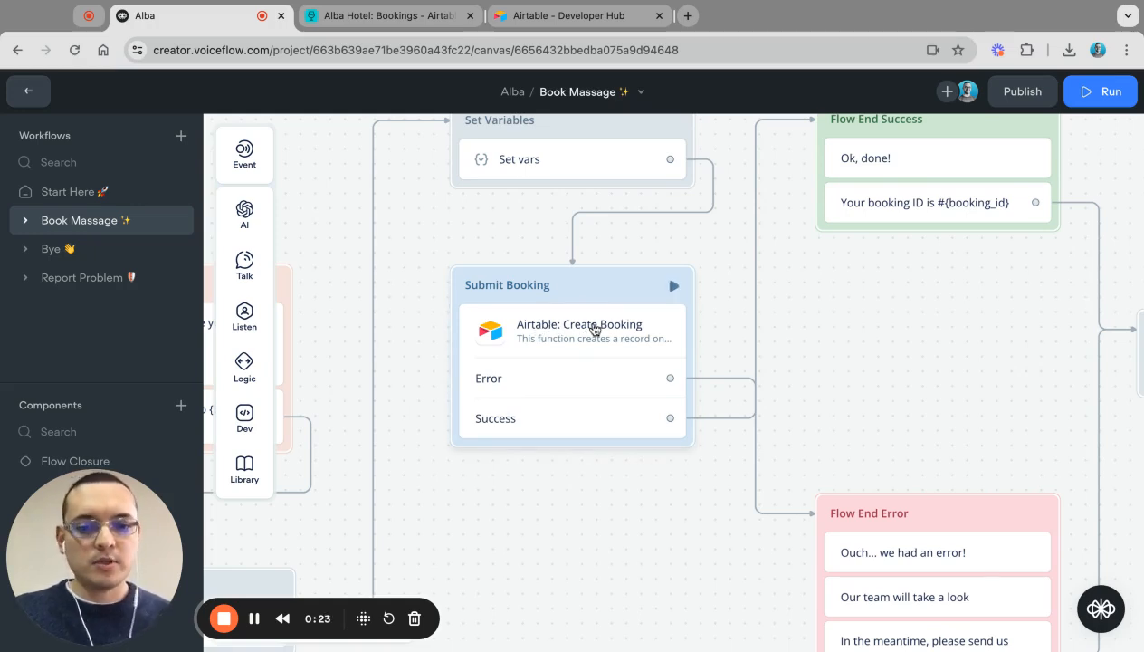
- Open the Submit Booking step's Airtable: Create Booking mappings and enter recRTuXErPMYt5DK
{"action": "left_click", "coordinate": [572, 330]}
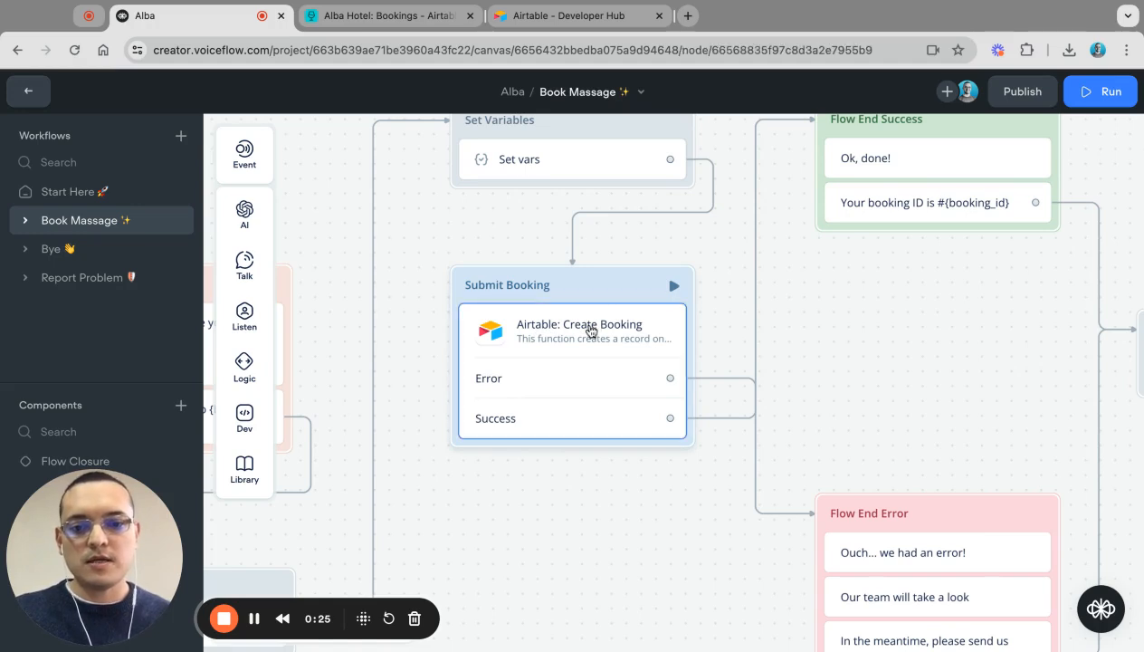
{"action": "left_click", "coordinate": [579, 331]}
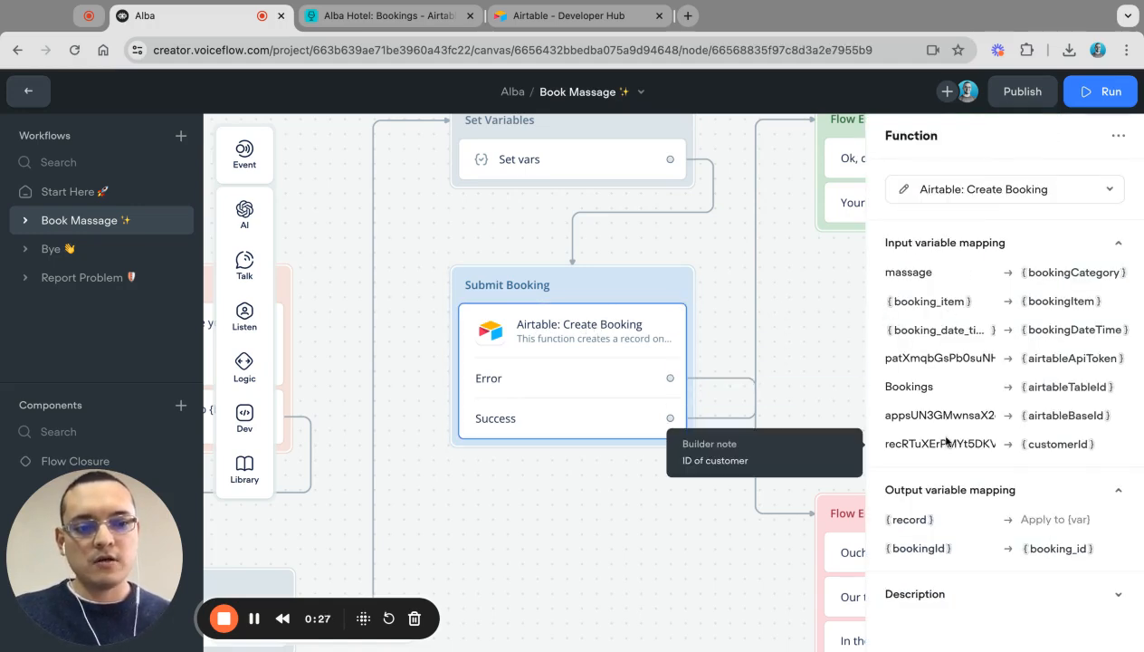
{"action": "mouse_move", "coordinate": [940, 358]}
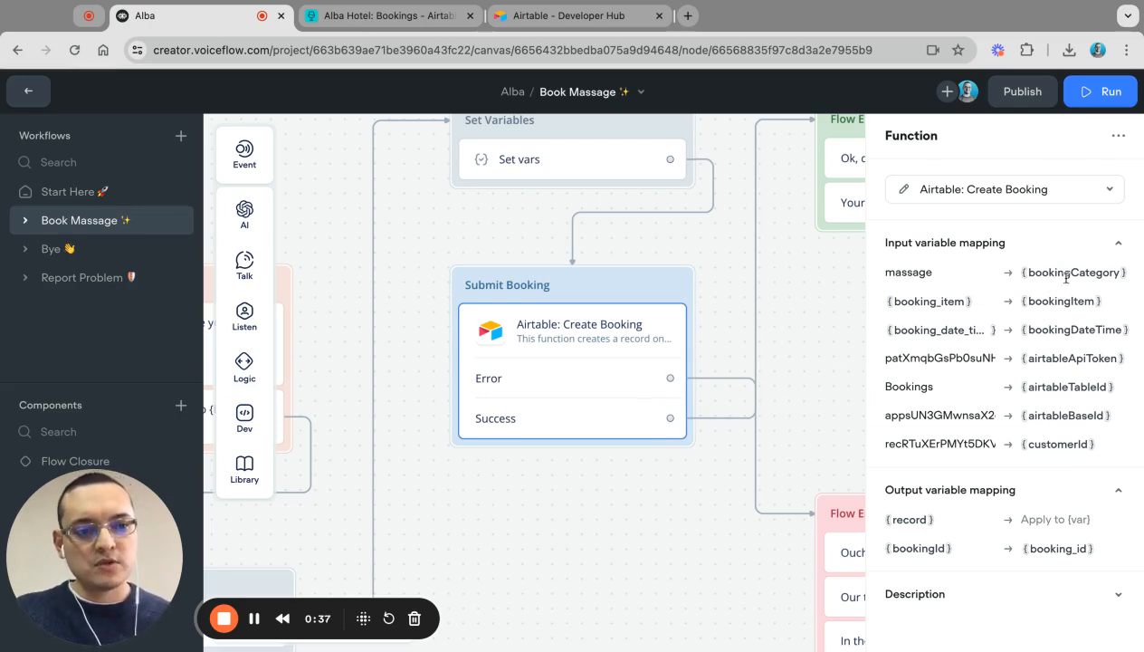
{"action": "mouse_move", "coordinate": [1077, 282]}
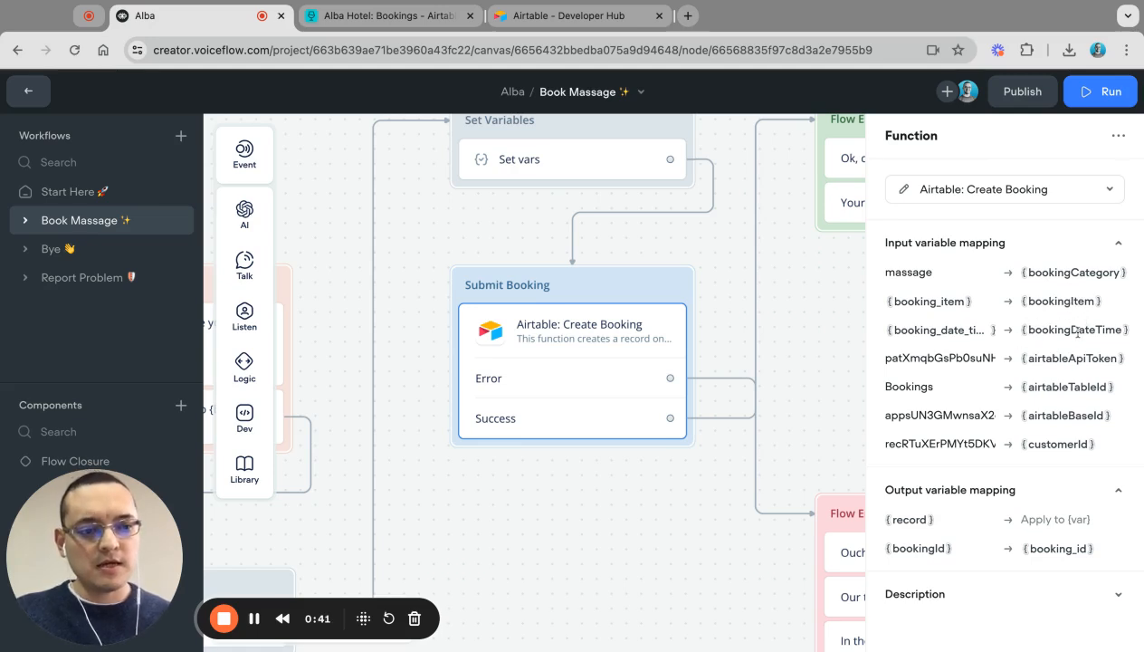
{"action": "mouse_move", "coordinate": [1073, 358]}
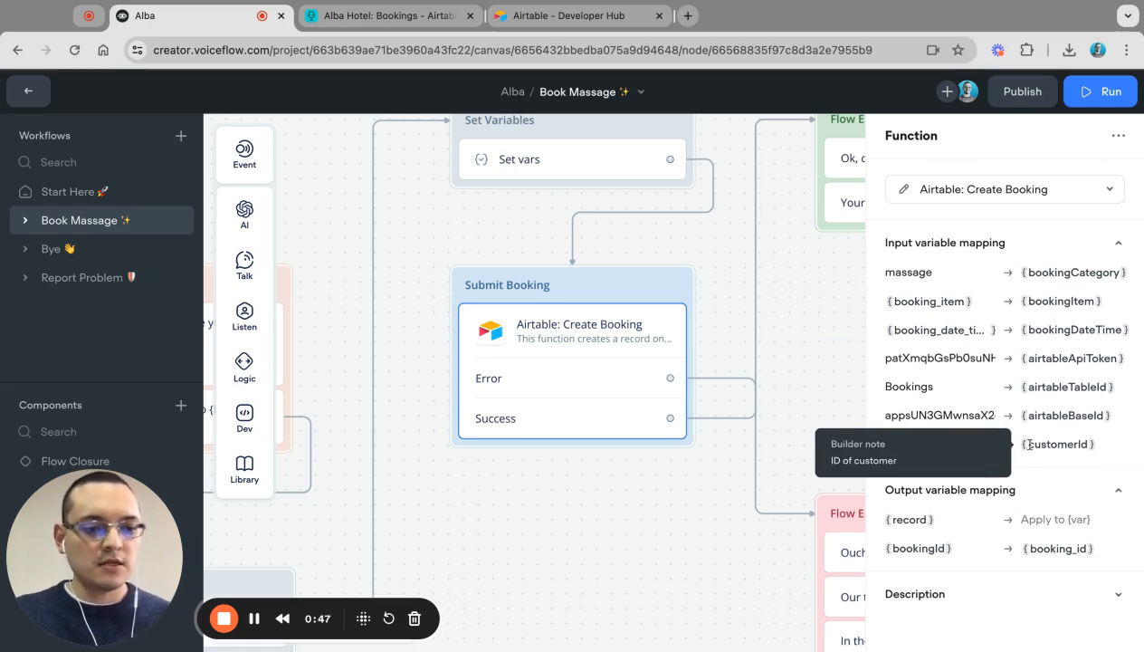
{"action": "type", "text": "recRTuXErPMYt5DKV"}
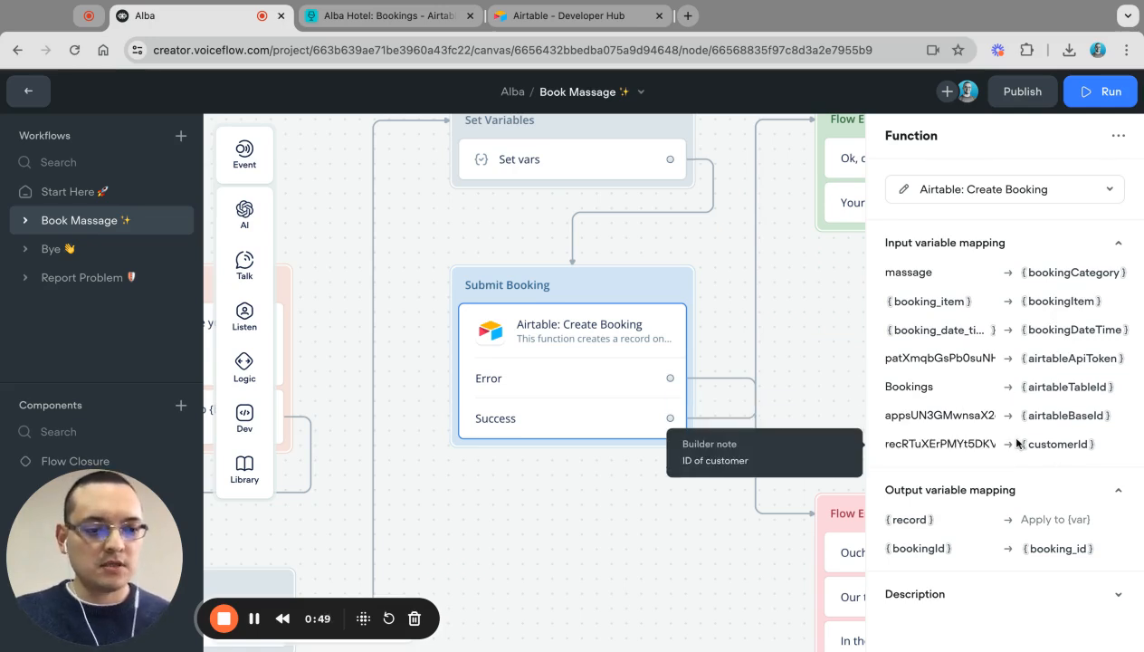
{"action": "mouse_move", "coordinate": [1034, 380]}
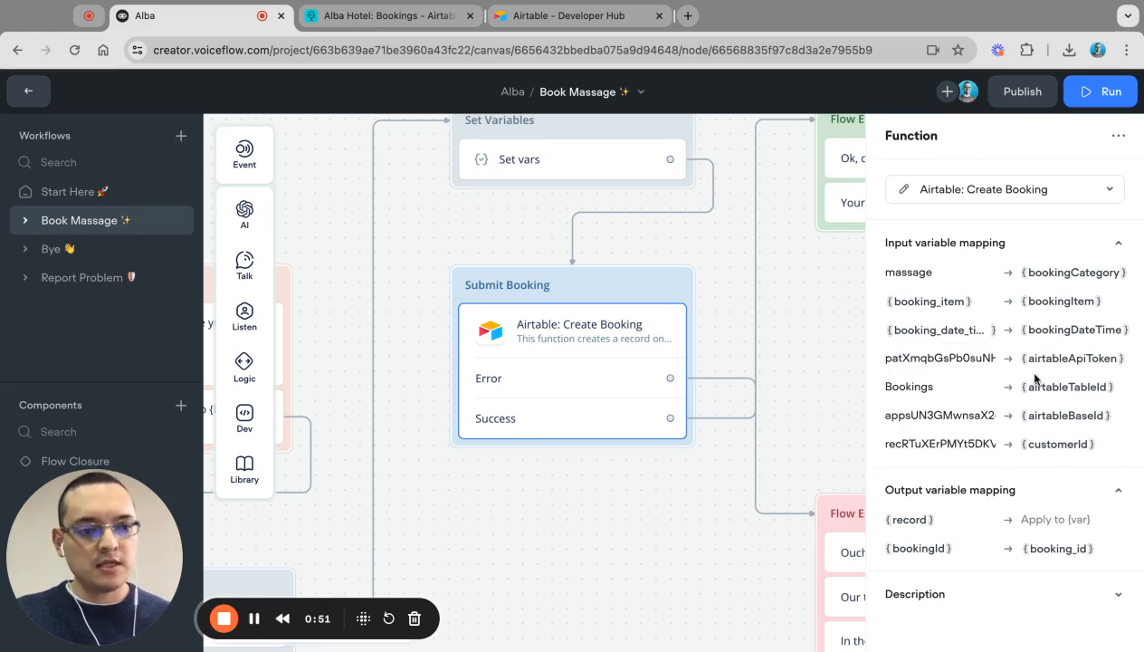
{"action": "mouse_move", "coordinate": [1072, 357]}
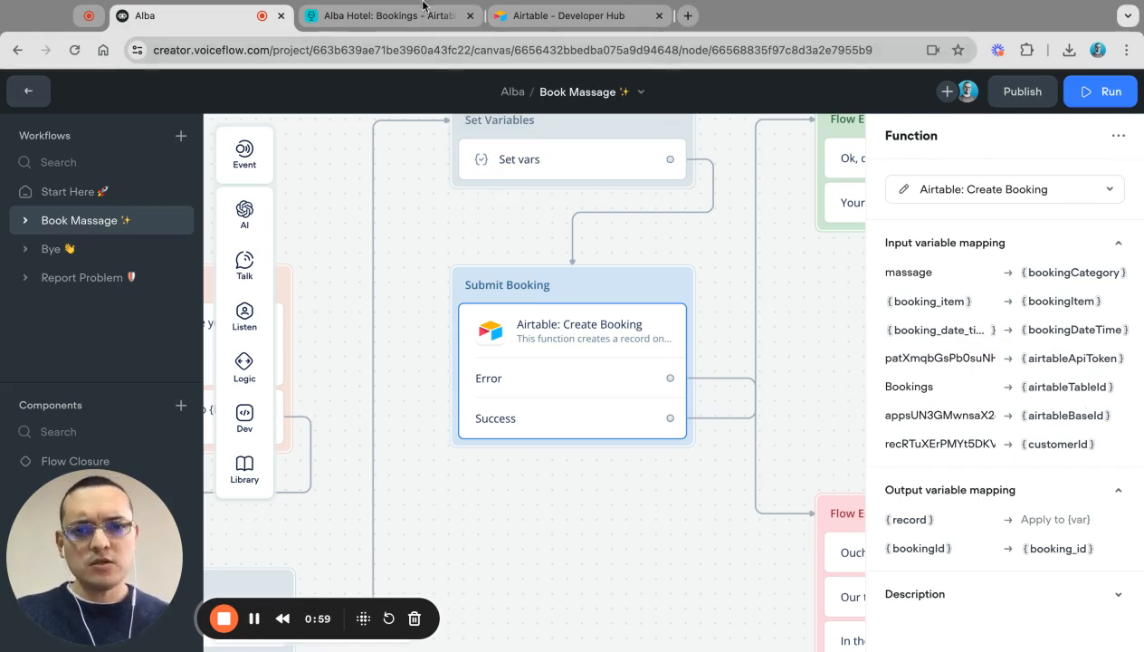
- Go from the Bookings table to the Developer hub's personal access tokens list
{"action": "left_click", "coordinate": [380, 15]}
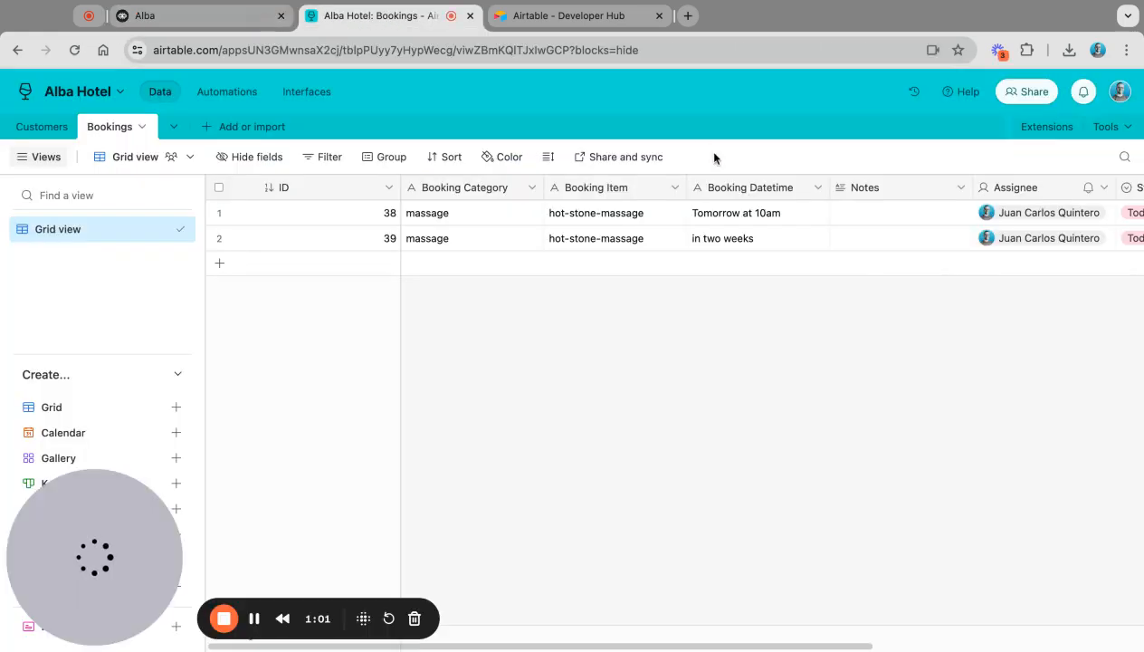
{"action": "left_click", "coordinate": [1106, 126]}
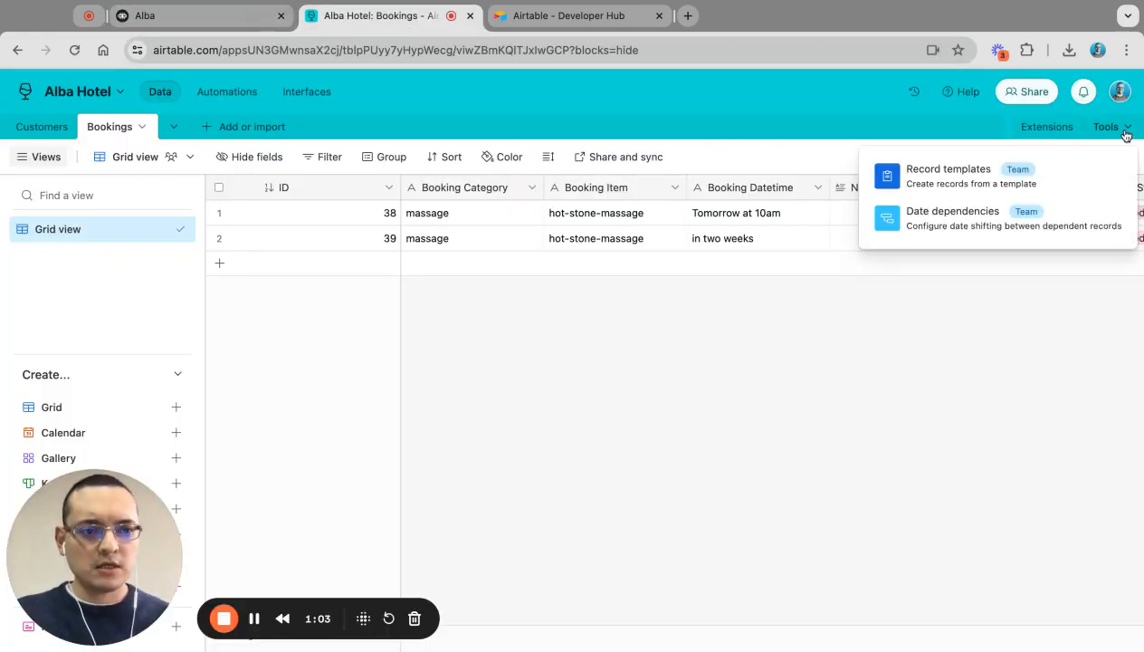
{"action": "left_click", "coordinate": [1120, 91]}
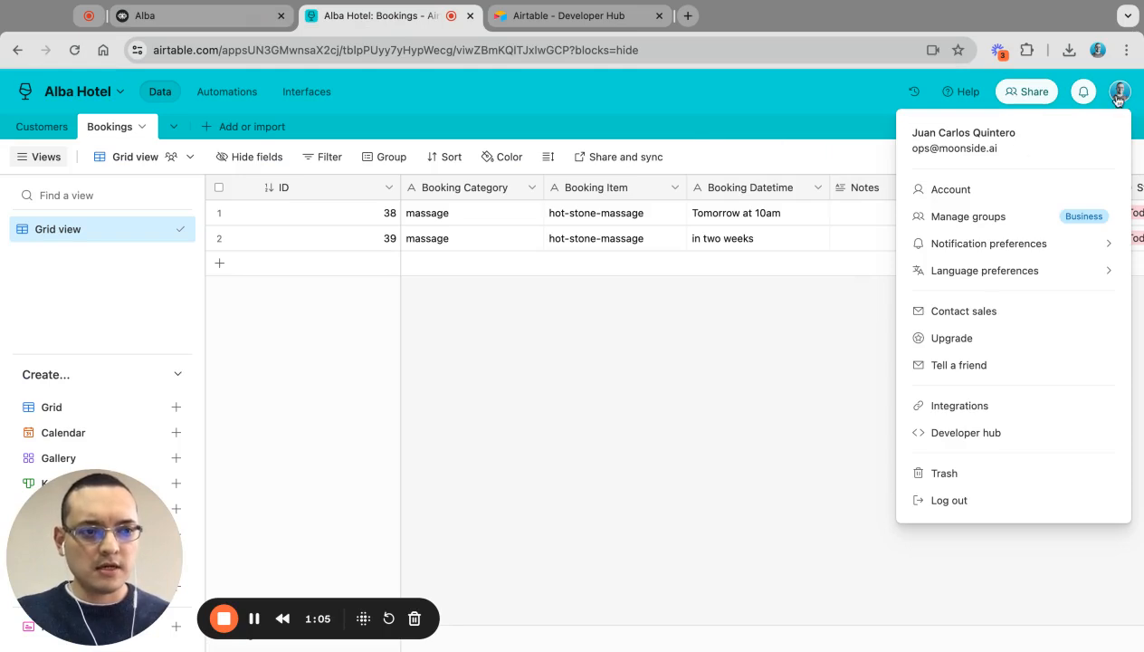
{"action": "left_click", "coordinate": [966, 431]}
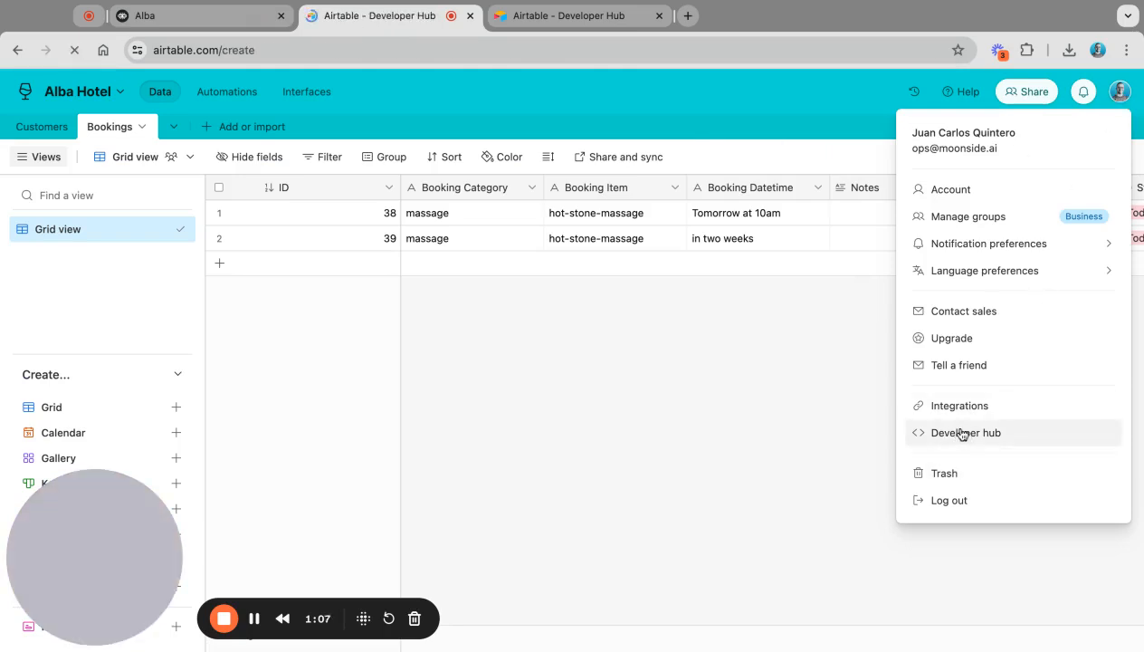
{"action": "left_click", "coordinate": [966, 432]}
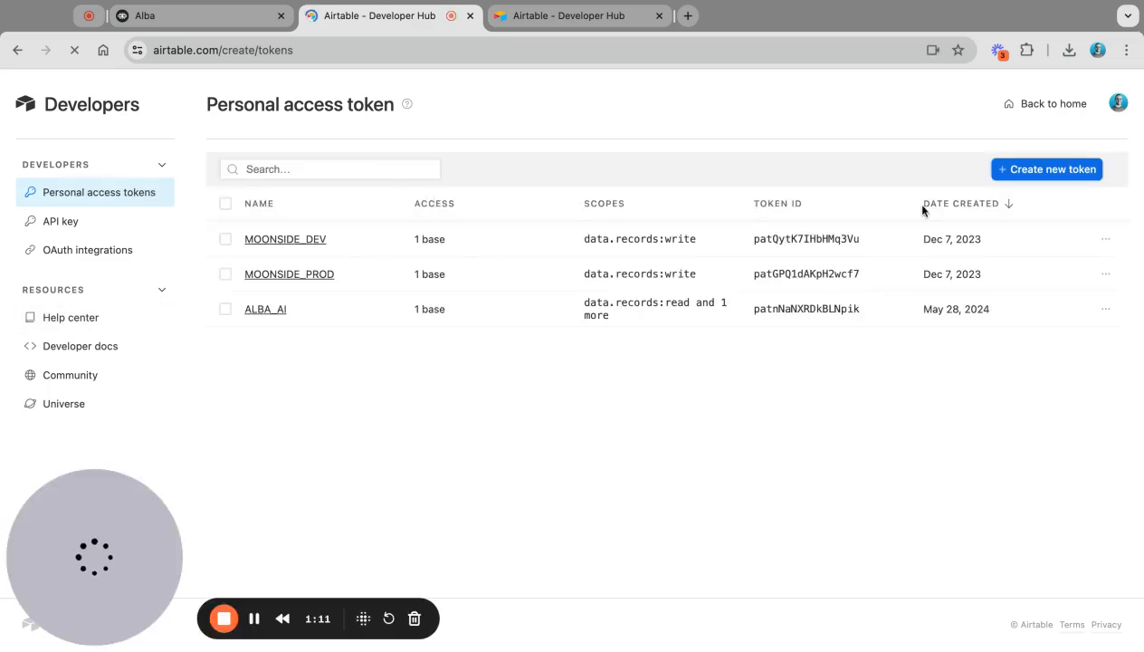
- Create token 'Alba Function' with data.records:write scope and Alba Hotel base access
{"action": "left_click", "coordinate": [1046, 170]}
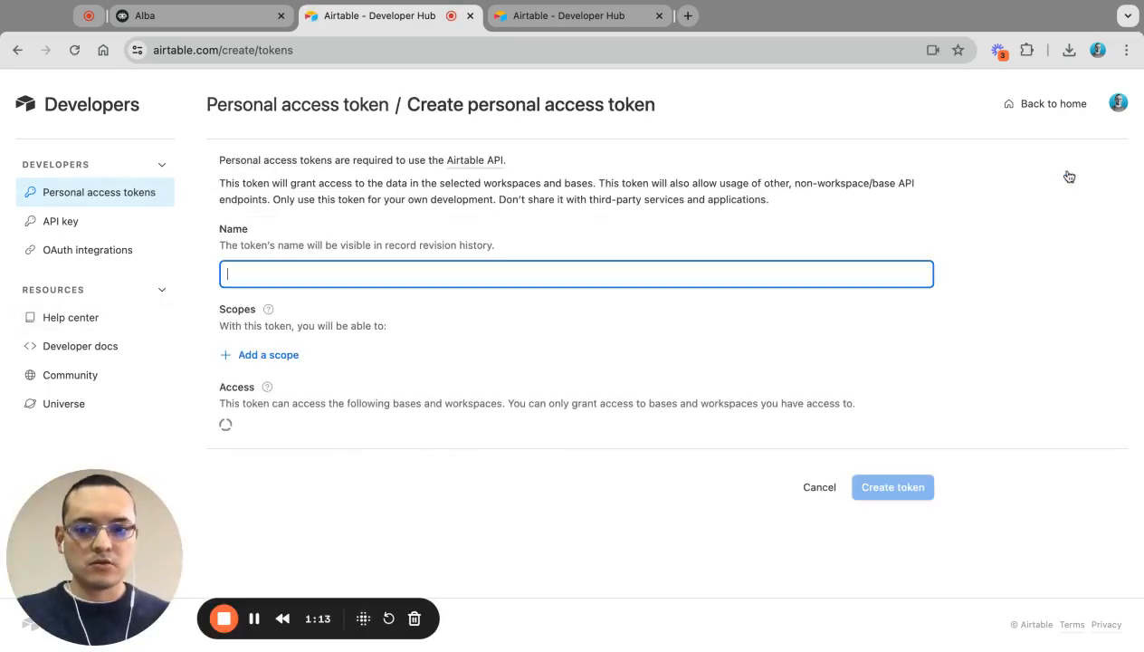
{"action": "type", "text": "Alba Function"}
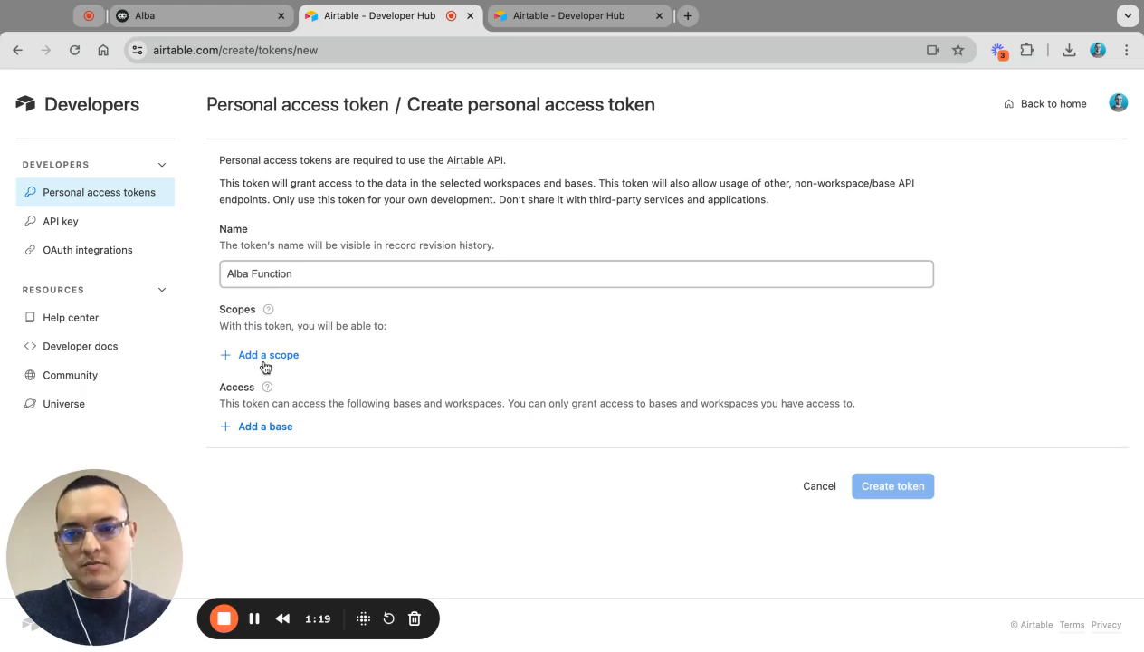
{"action": "left_click", "coordinate": [268, 354]}
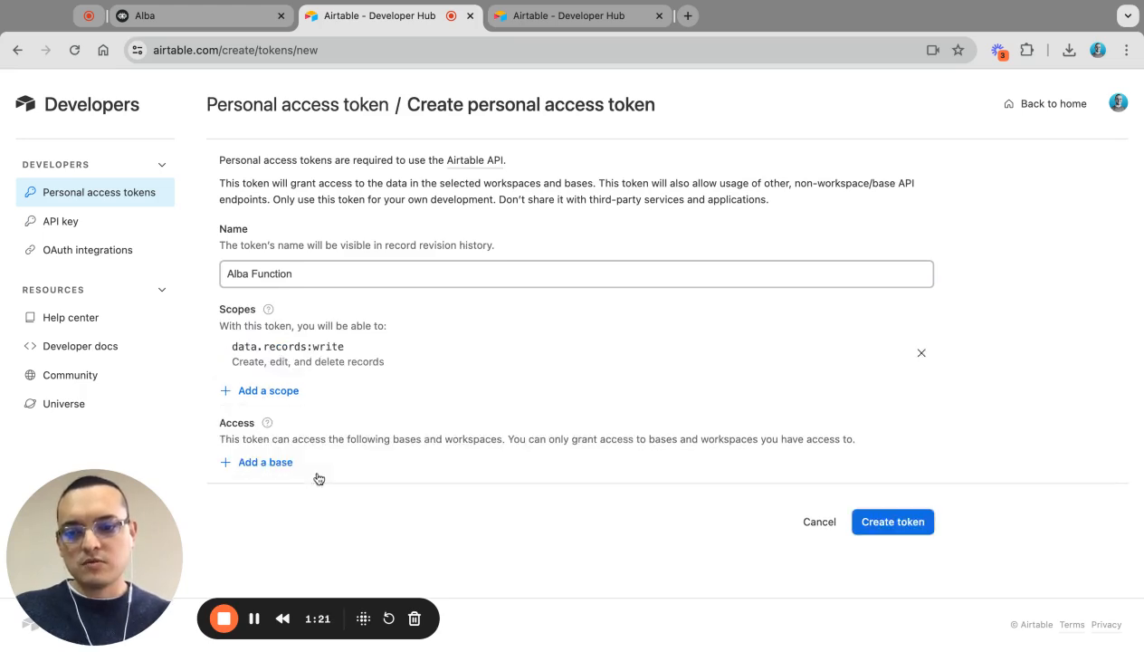
{"action": "left_click", "coordinate": [264, 461]}
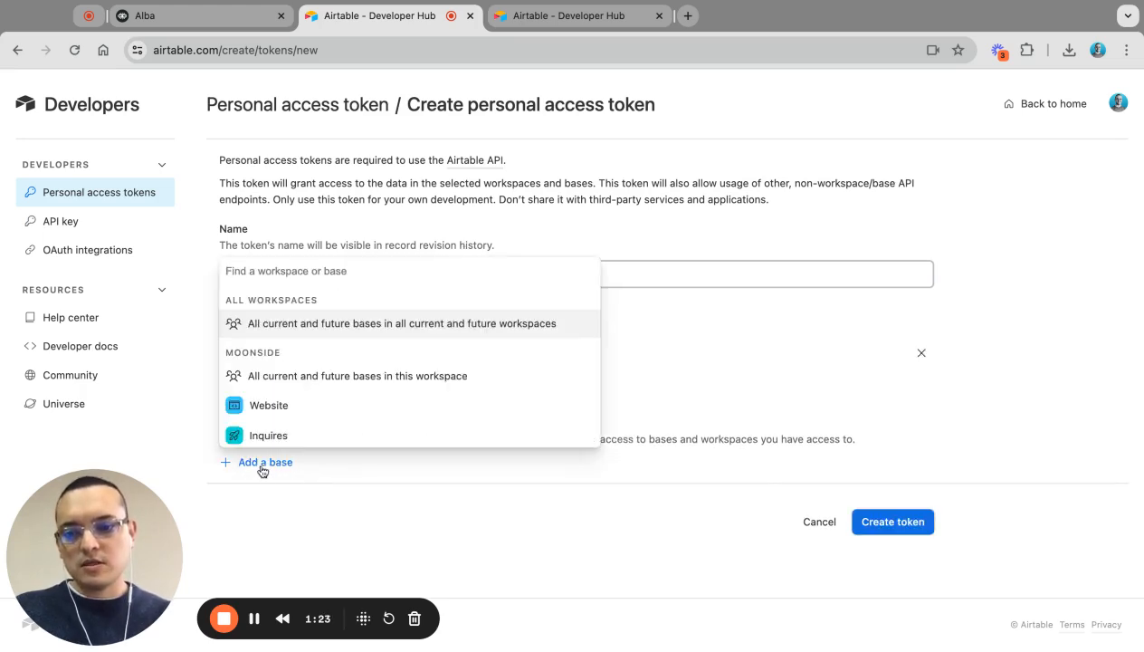
{"action": "scroll", "scroll_direction": "down", "scroll_amount": 3}
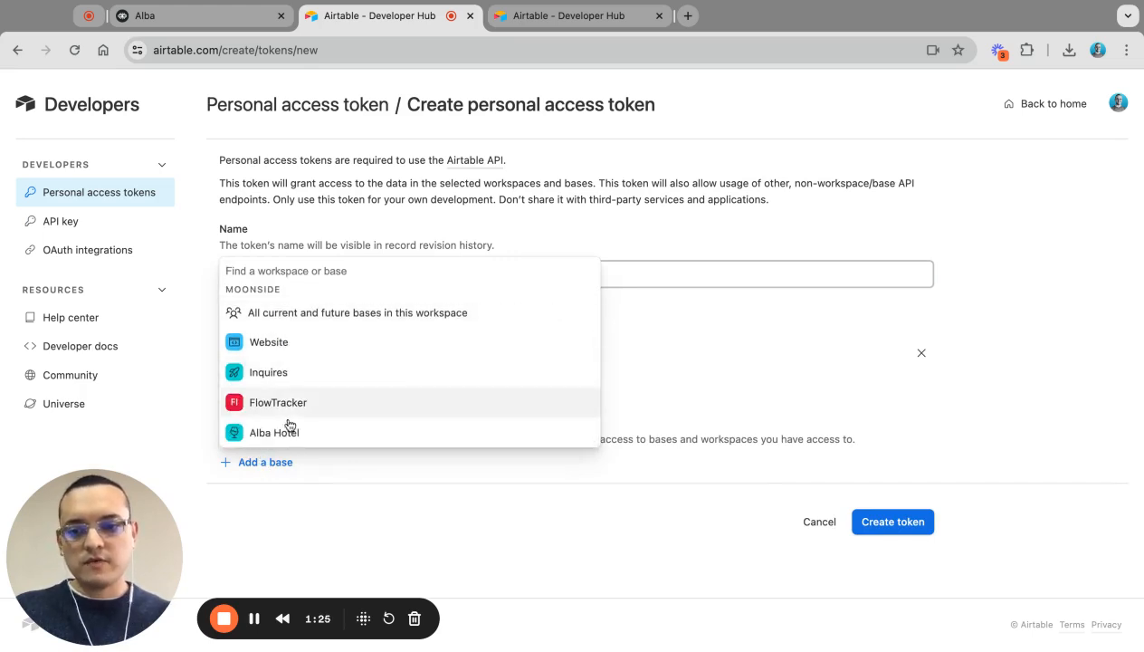
{"action": "left_click", "coordinate": [274, 431]}
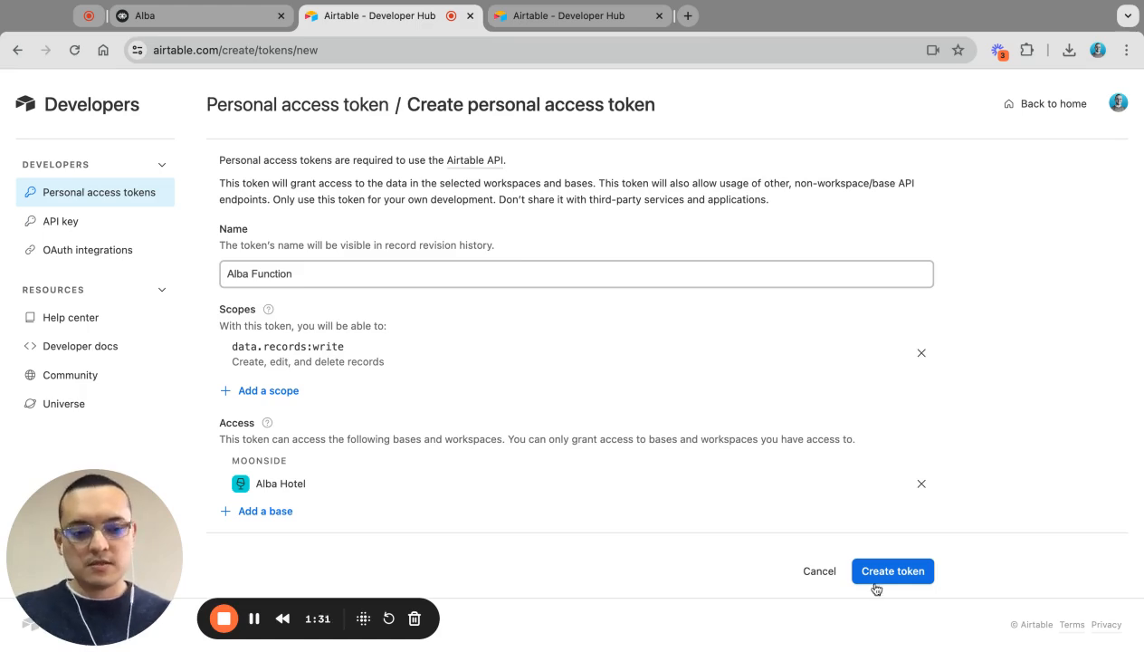
{"action": "left_click", "coordinate": [892, 570]}
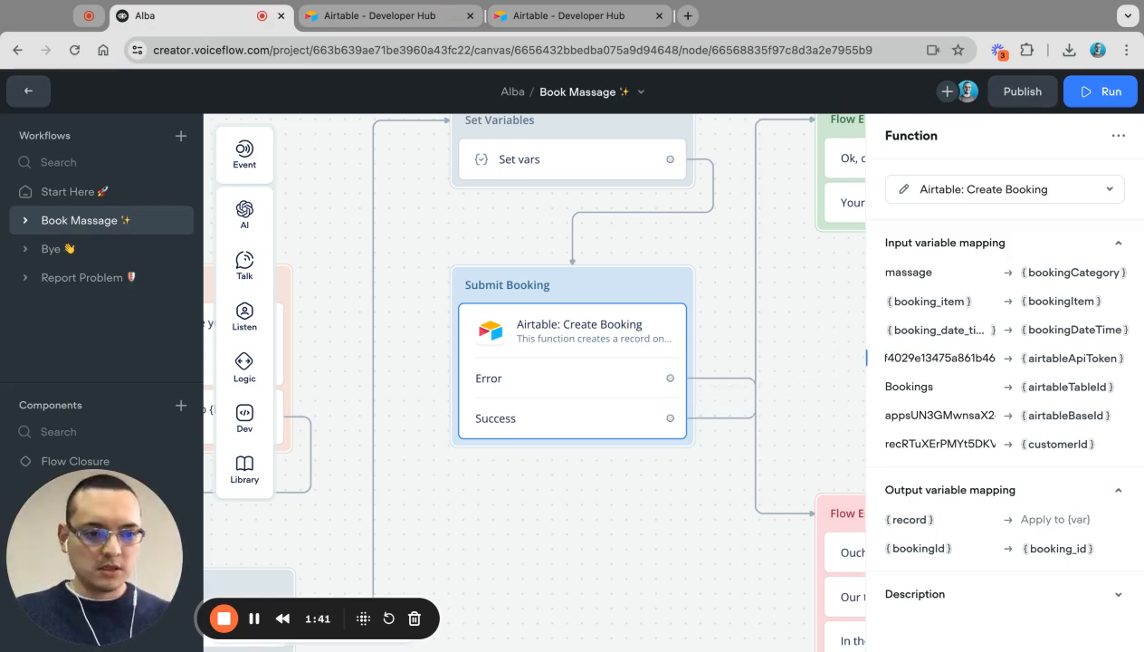
{"action": "mouse_move", "coordinate": [938, 415]}
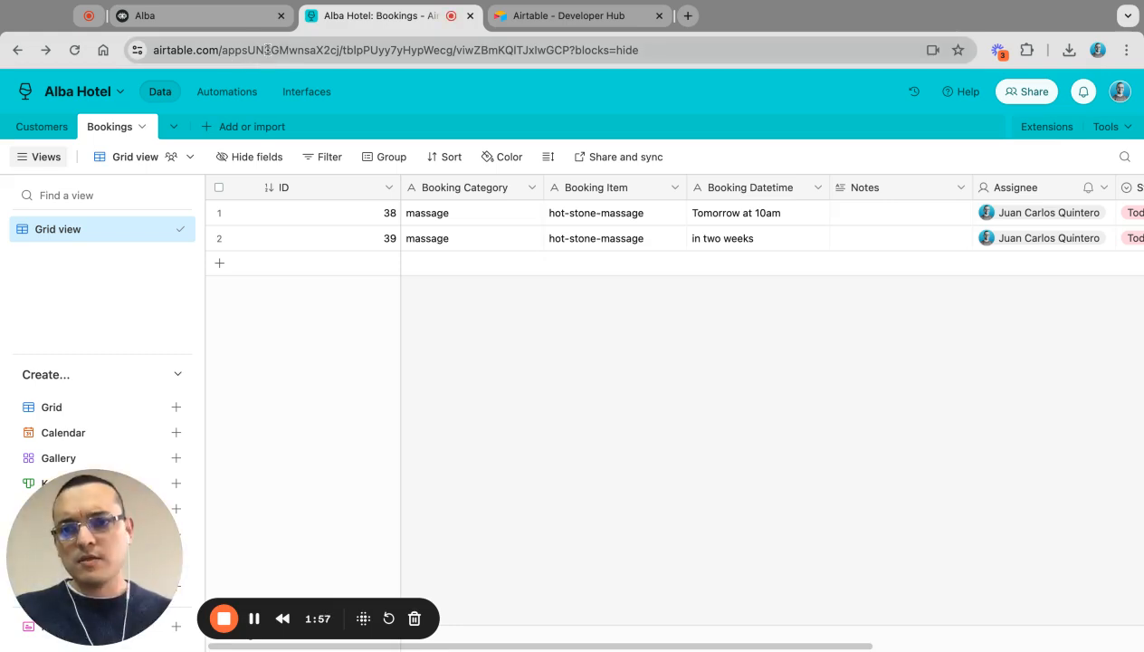
- Copy the Bookings table ID from Airtable's URL and return to Voiceflow
{"action": "double_click", "coordinate": [316, 50]}
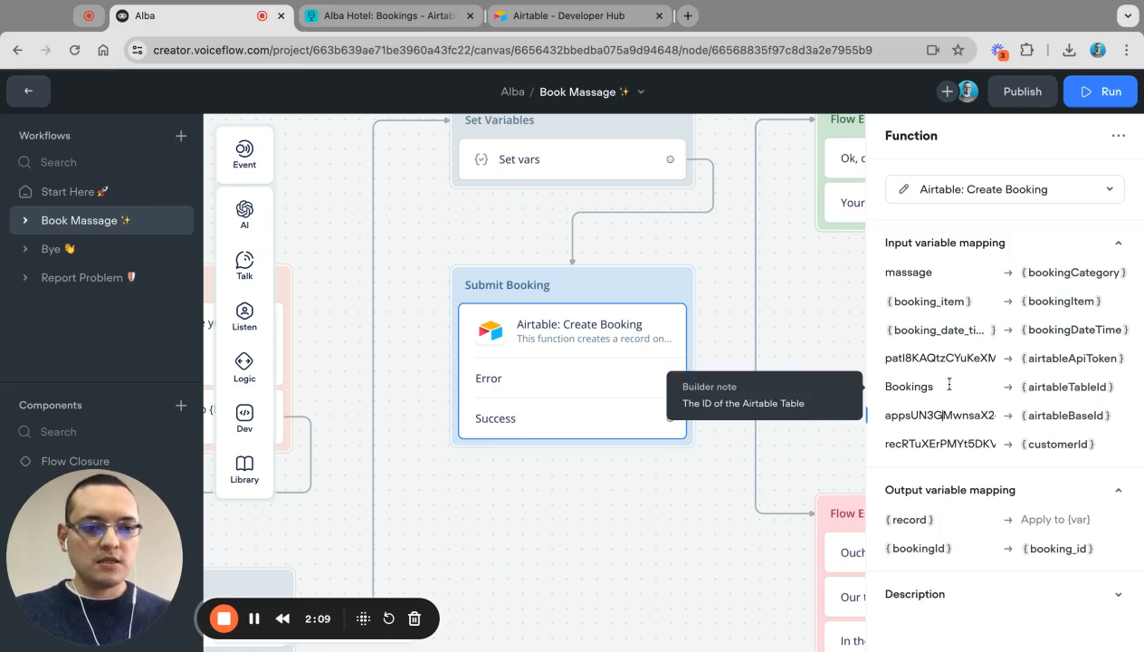
{"action": "left_click", "coordinate": [389, 15]}
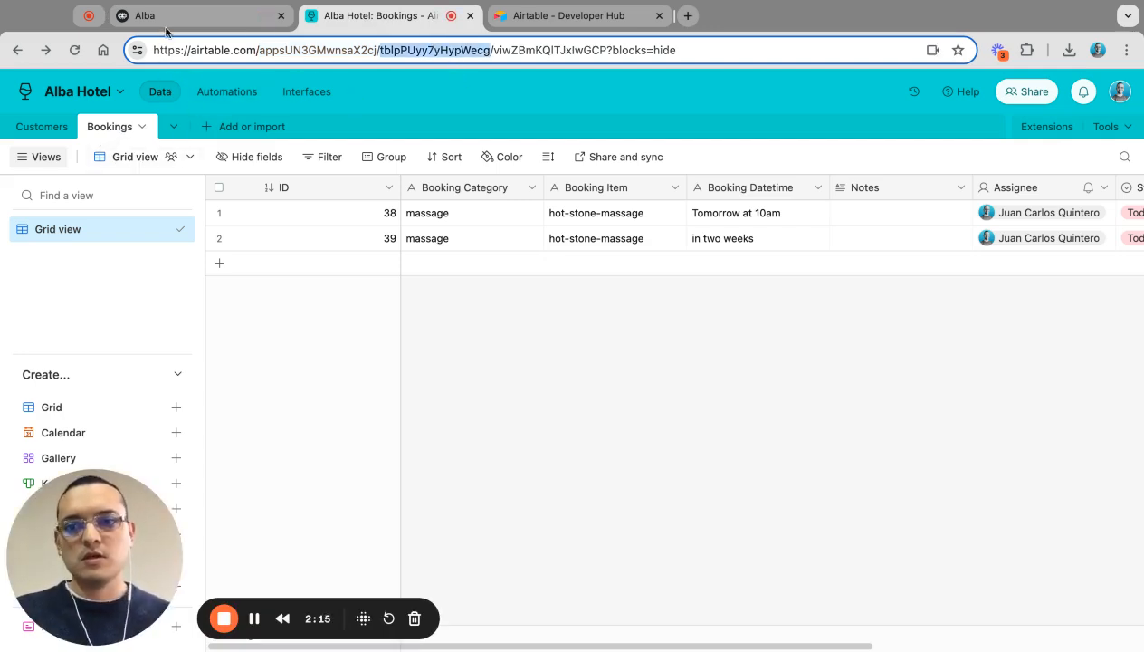
{"action": "left_click", "coordinate": [145, 16]}
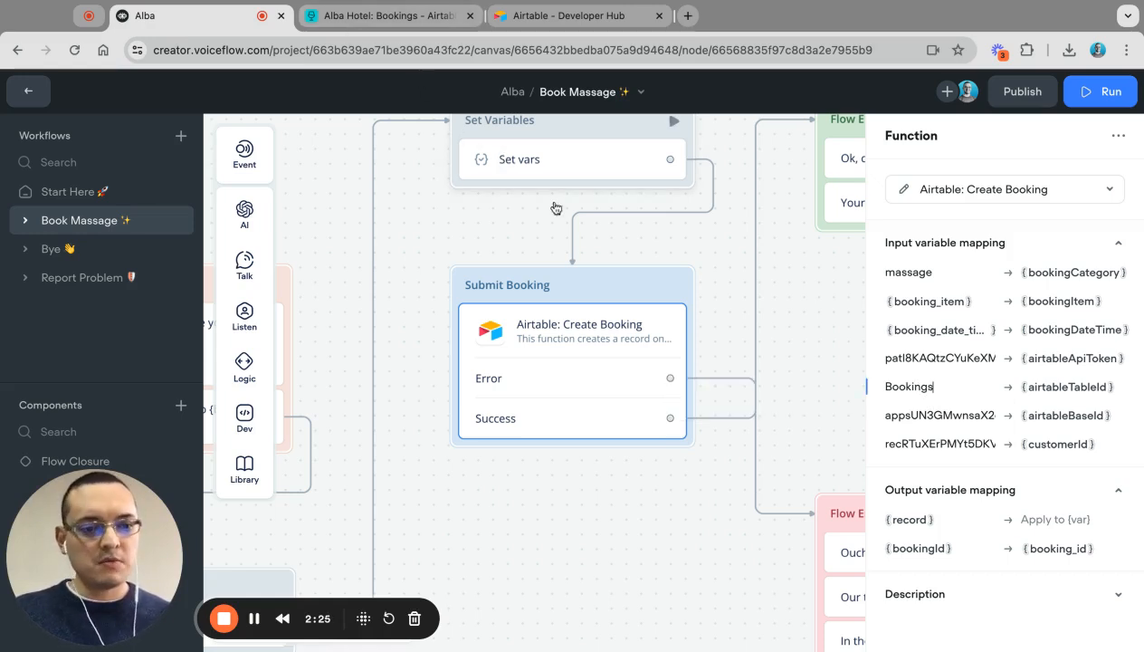
{"action": "mouse_move", "coordinate": [941, 443]}
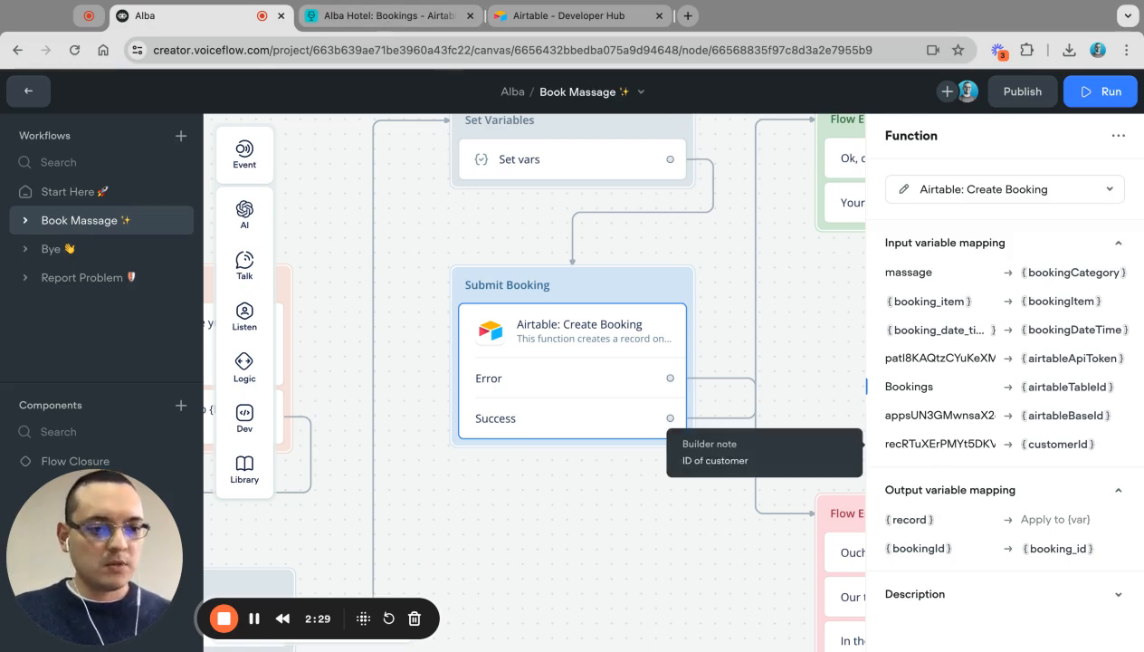
{"action": "mouse_move", "coordinate": [971, 532]}
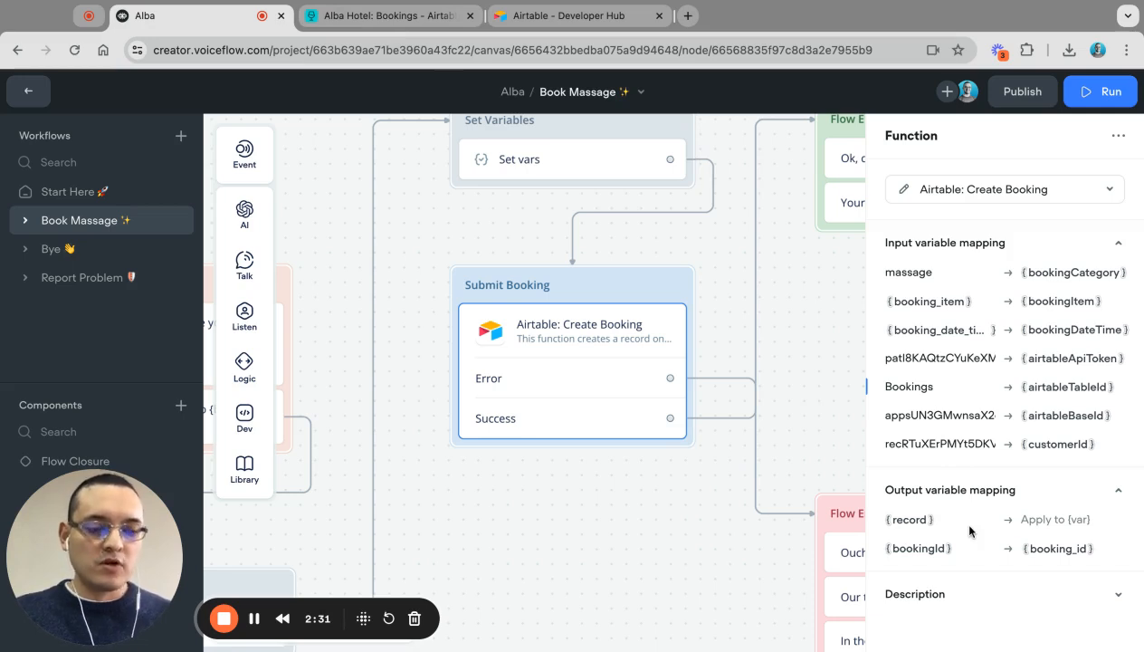
{"action": "mouse_move", "coordinate": [966, 532]}
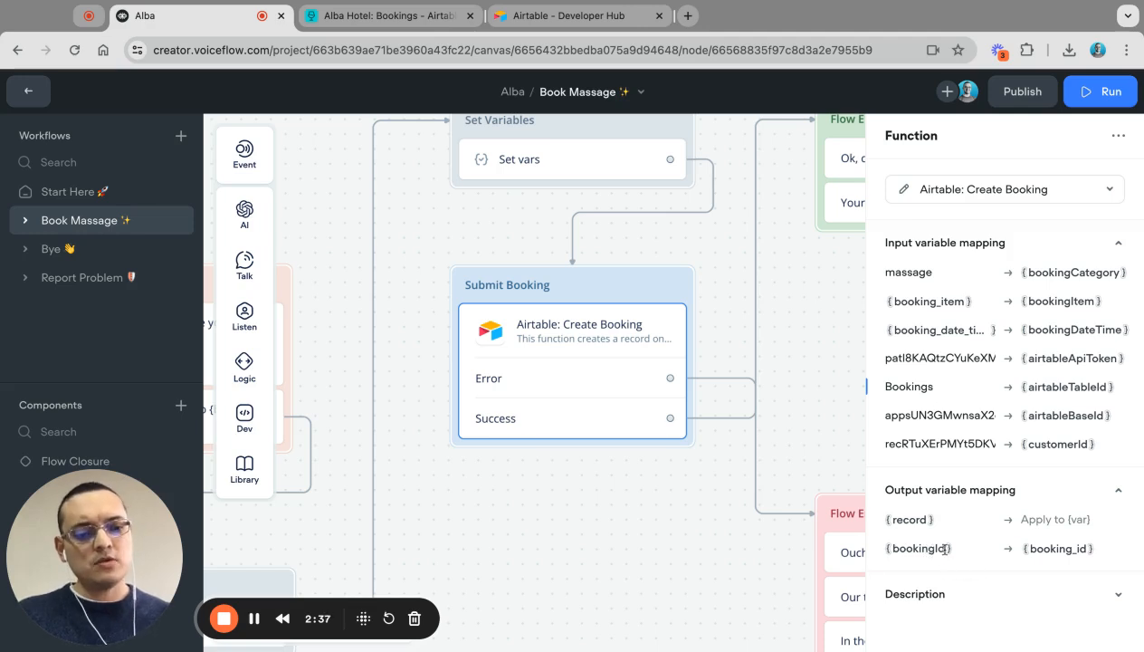
{"action": "mouse_move", "coordinate": [963, 549]}
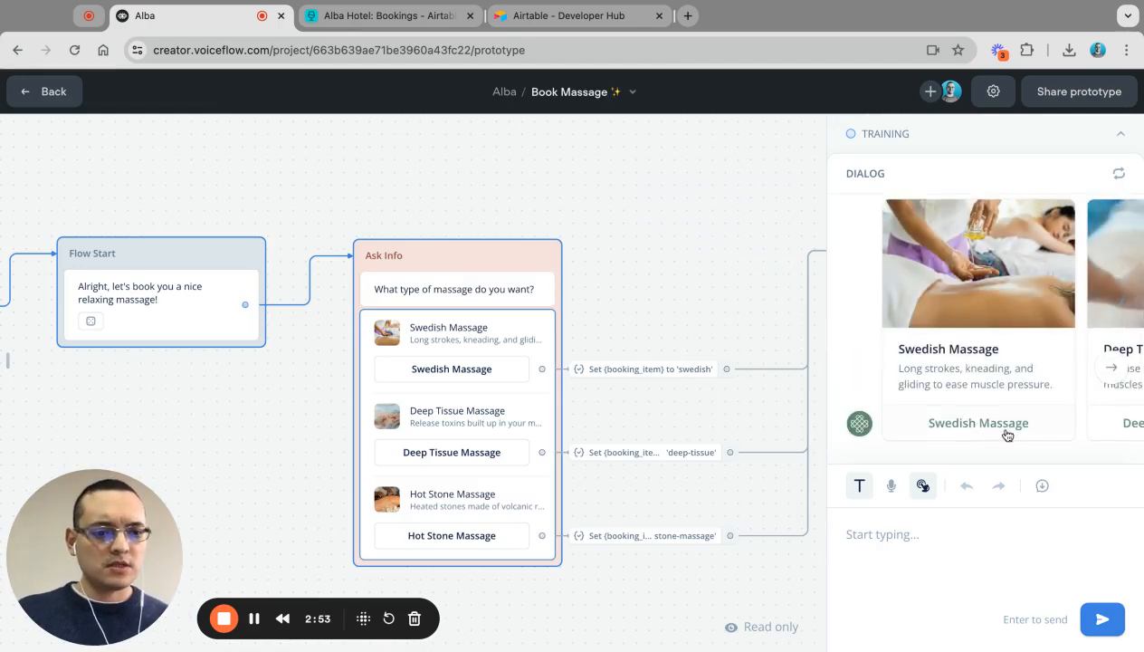
{"action": "mouse_move", "coordinate": [968, 427]}
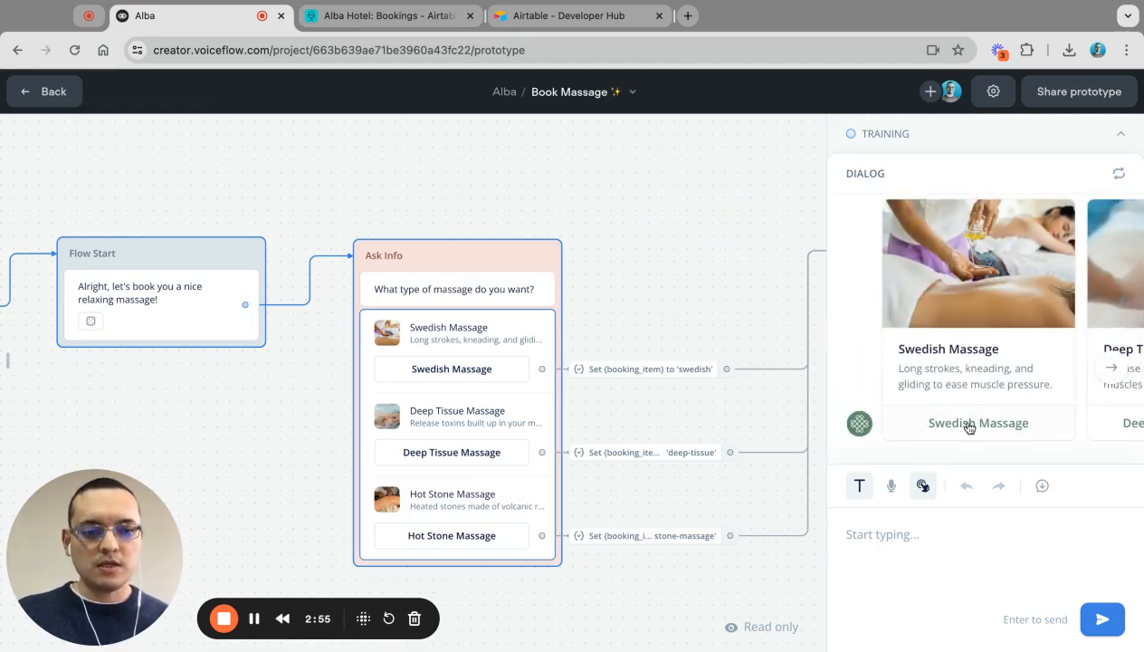
- Choose Swedish Massage in the test chat and enter Tuesday as the booking date
{"action": "left_click", "coordinate": [978, 423]}
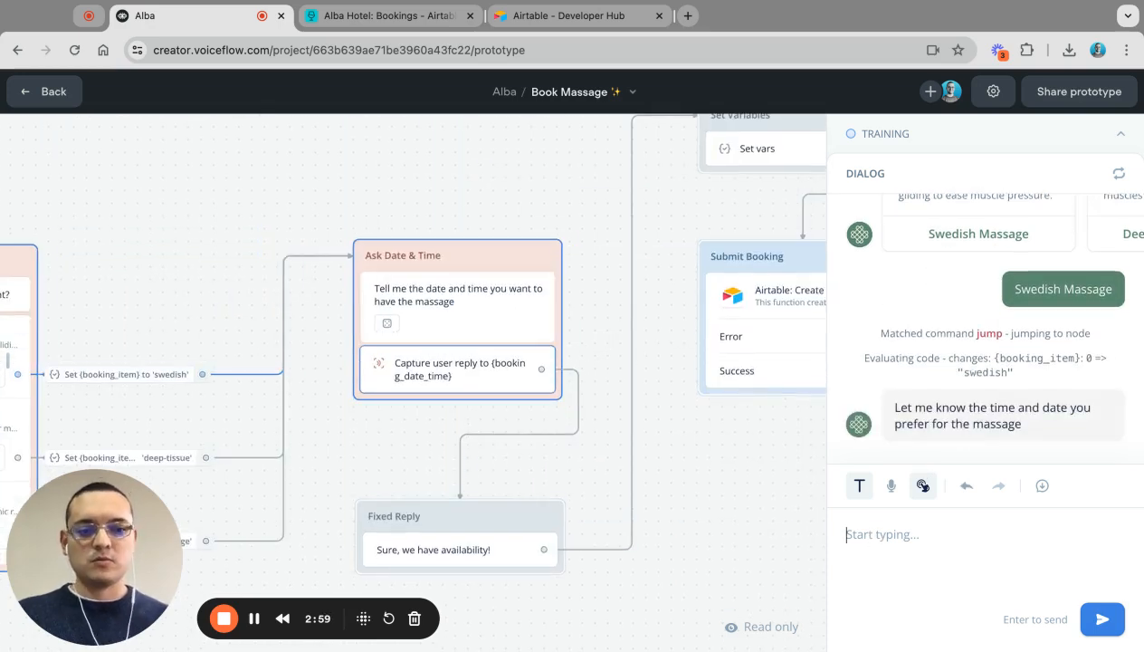
{"action": "type", "text": "Tue"}
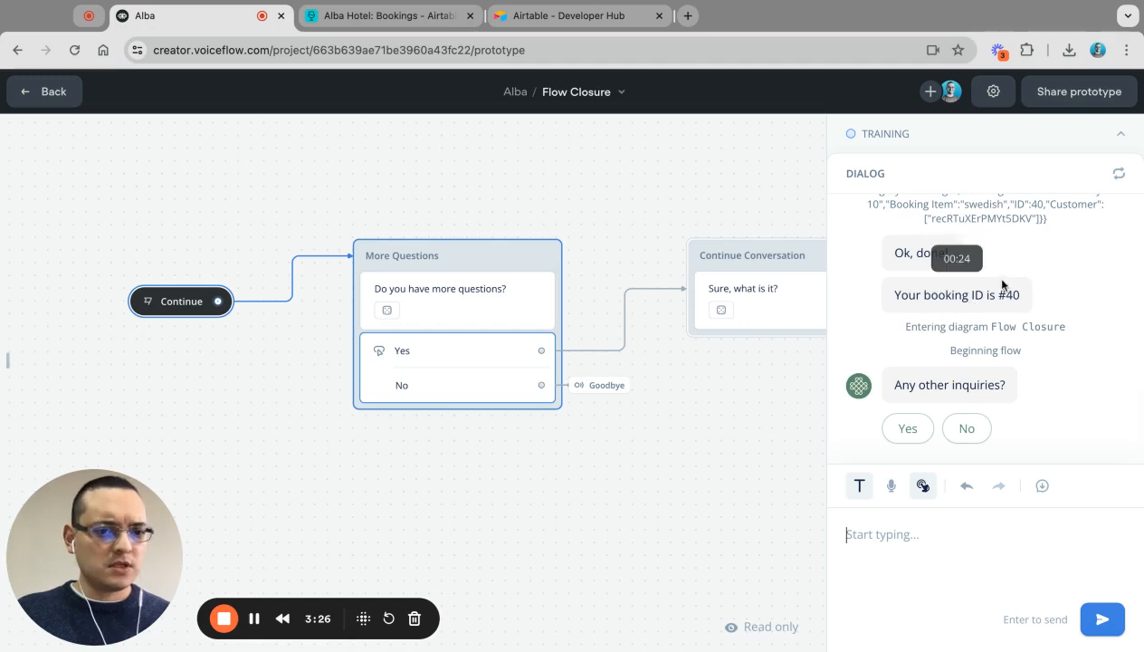
{"action": "mouse_move", "coordinate": [1010, 306]}
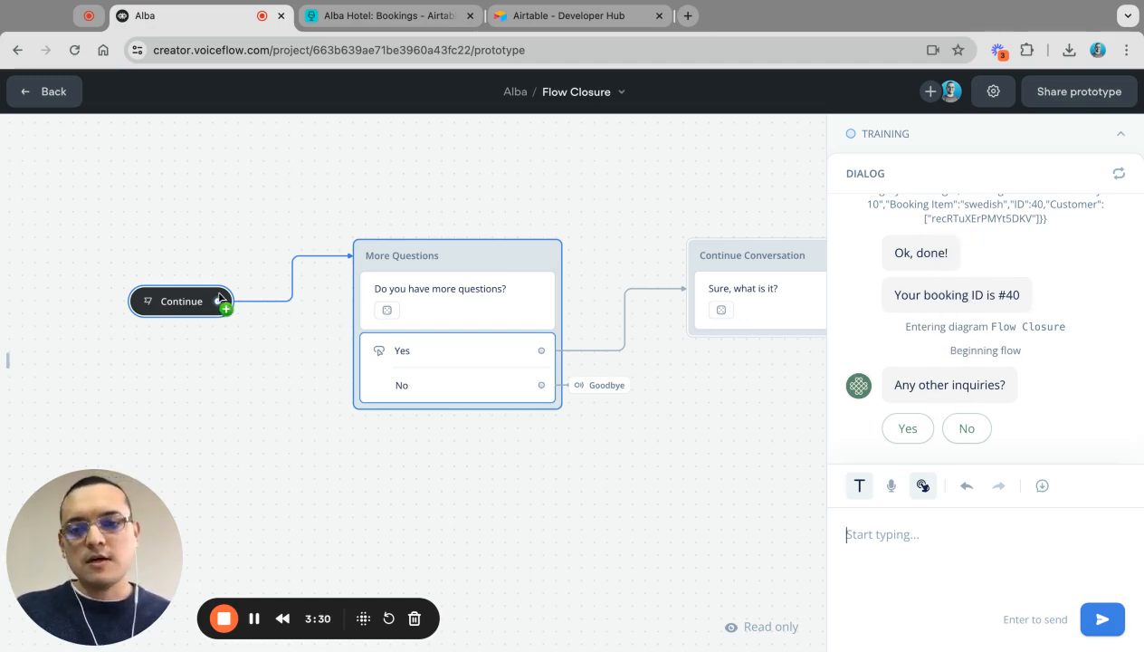
- Switch to Airtable's Bookings table to look for booking 40
{"action": "left_click", "coordinate": [389, 16]}
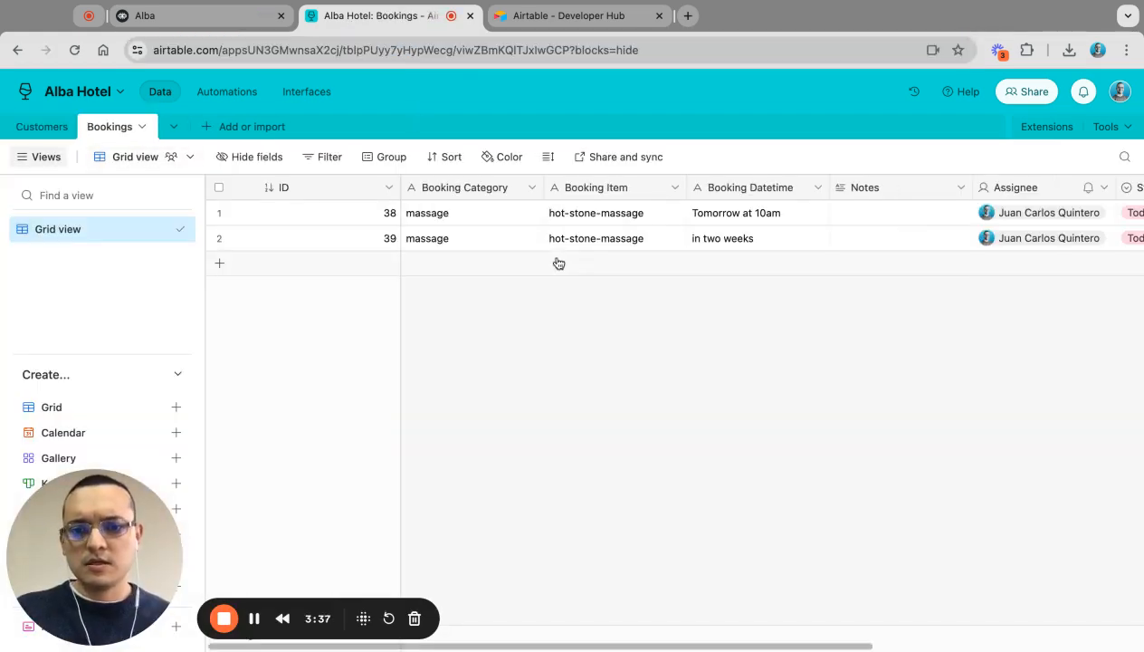
{"action": "mouse_move", "coordinate": [708, 349]}
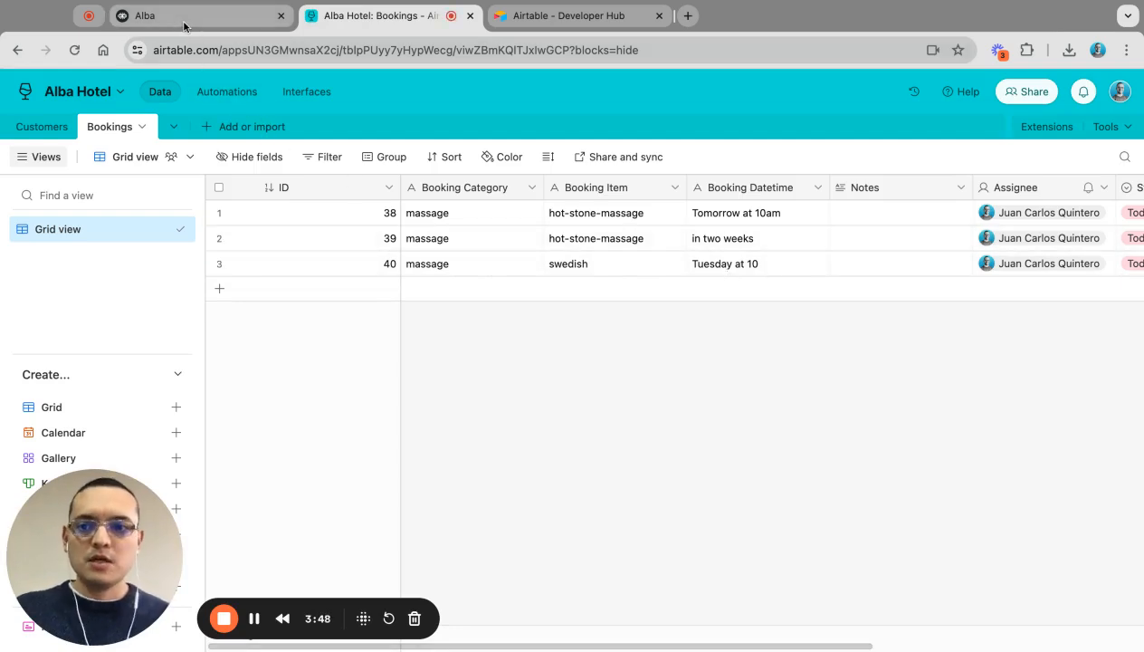
- Open Book Massage's Submit Booking function code, then view booking 40 in Airtable
{"action": "left_click", "coordinate": [145, 16]}
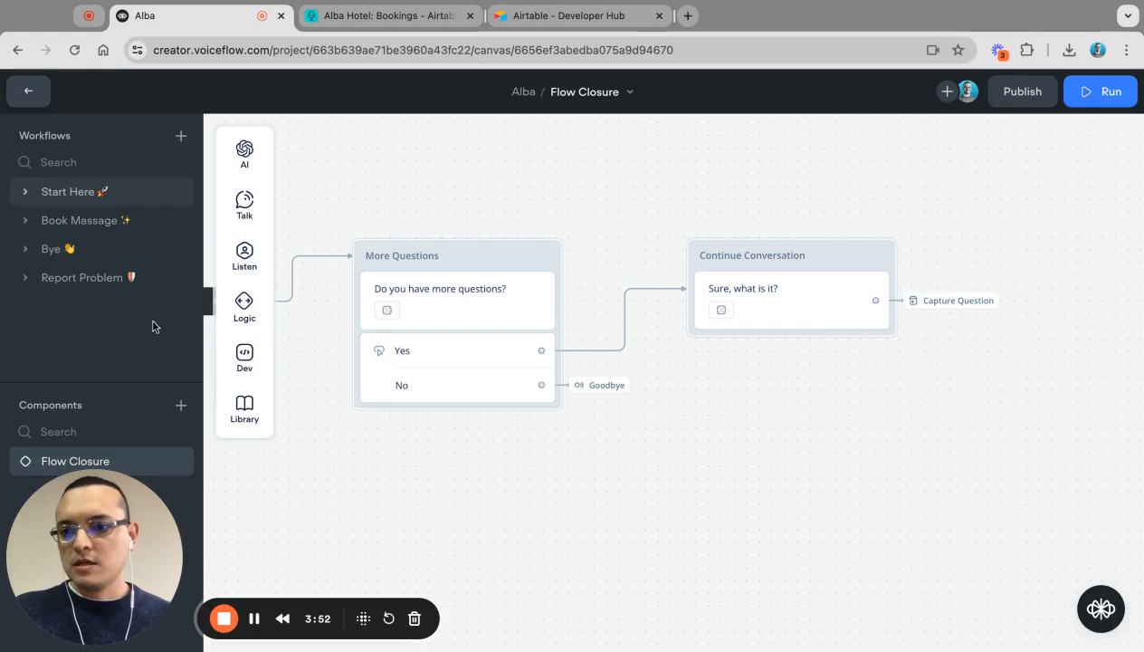
{"action": "left_click", "coordinate": [80, 220]}
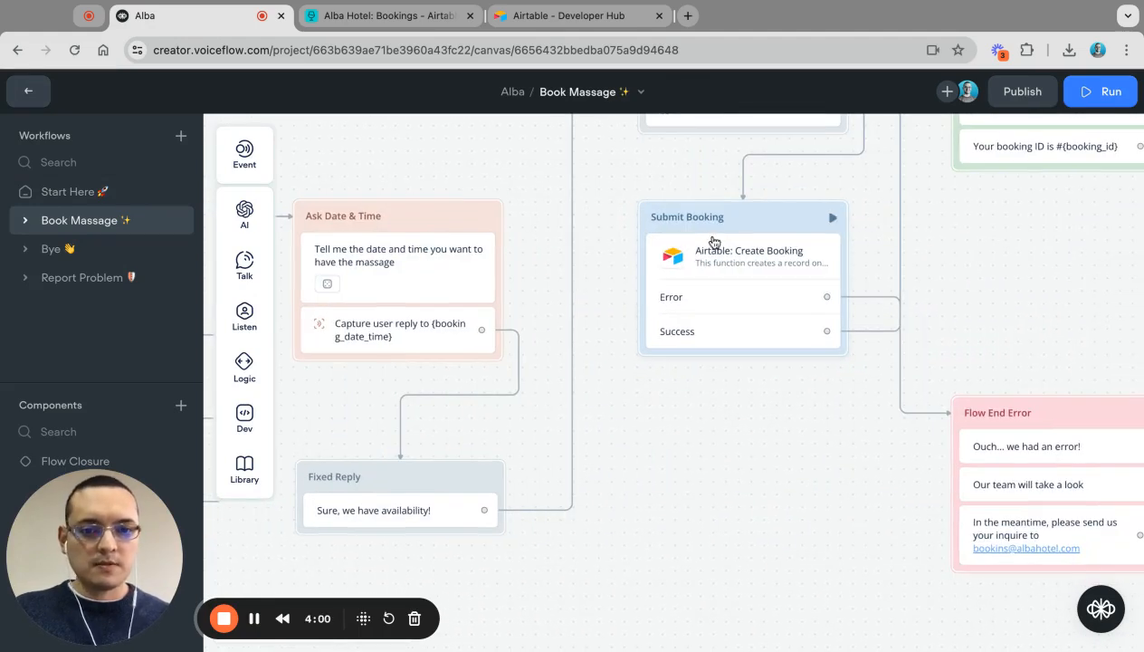
{"action": "left_click", "coordinate": [742, 256]}
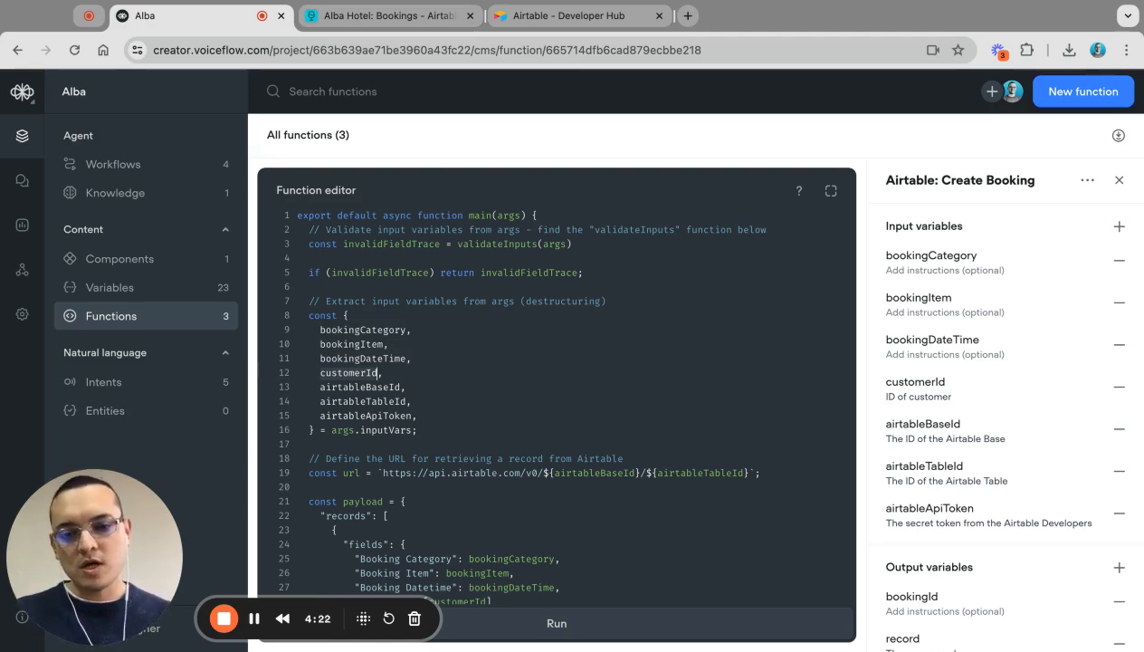
{"action": "left_click", "coordinate": [389, 15]}
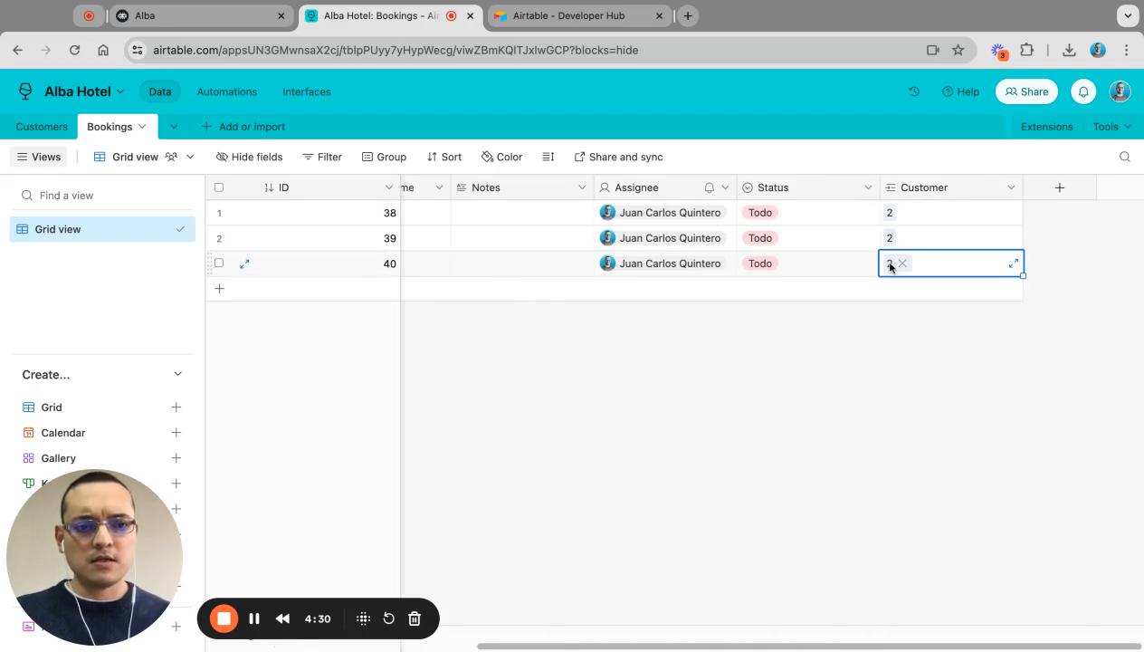
- Check customer 2's linked bookings 38, 39 and 40 in the Customers table
{"action": "left_click", "coordinate": [1012, 262]}
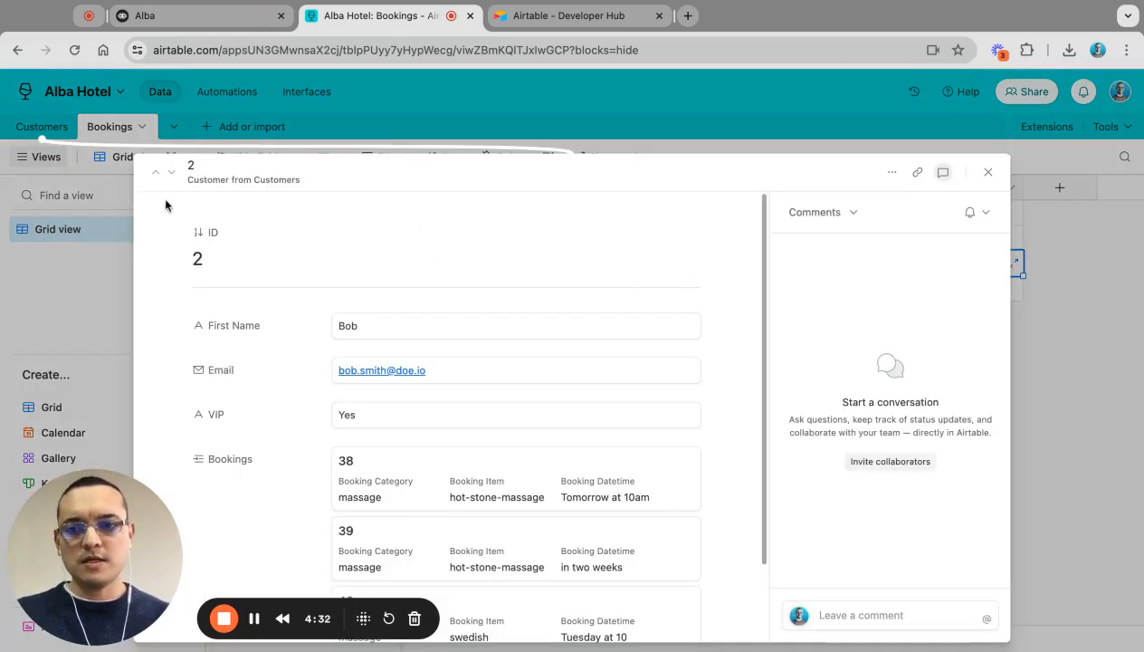
{"action": "left_click", "coordinate": [987, 172]}
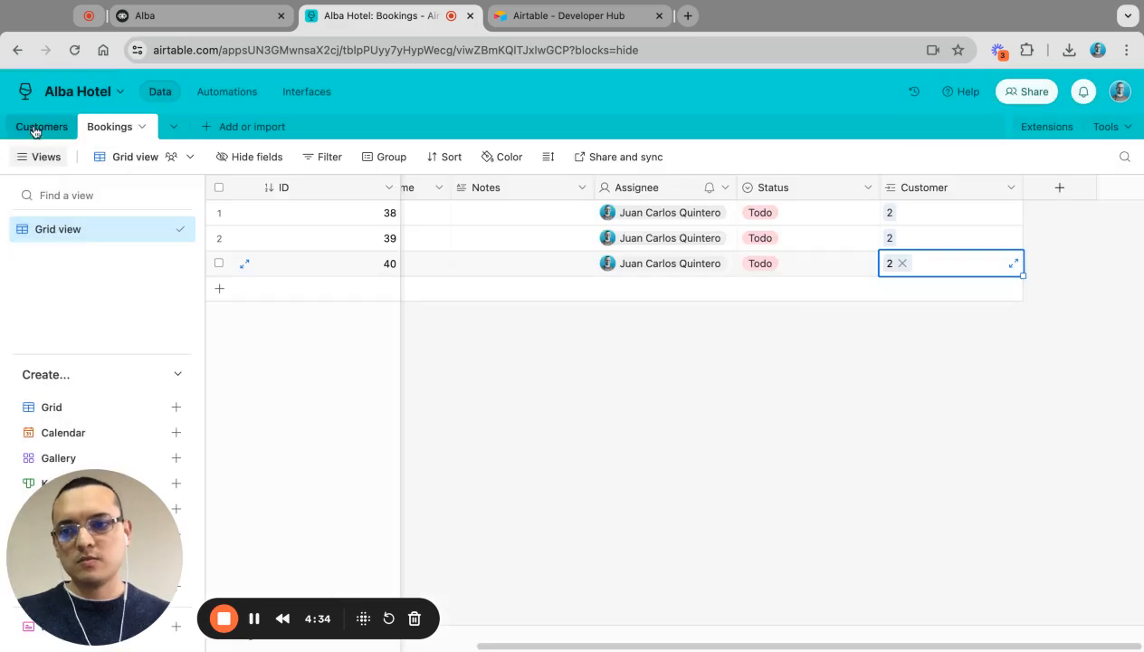
{"action": "left_click", "coordinate": [40, 126]}
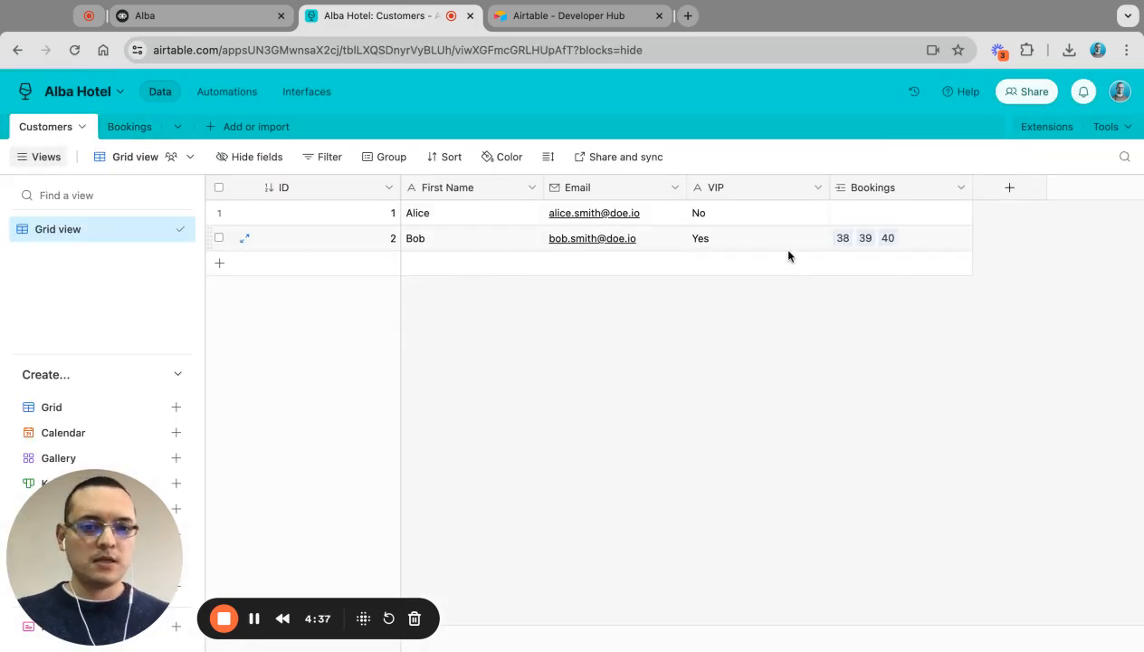
{"action": "left_click", "coordinate": [900, 237]}
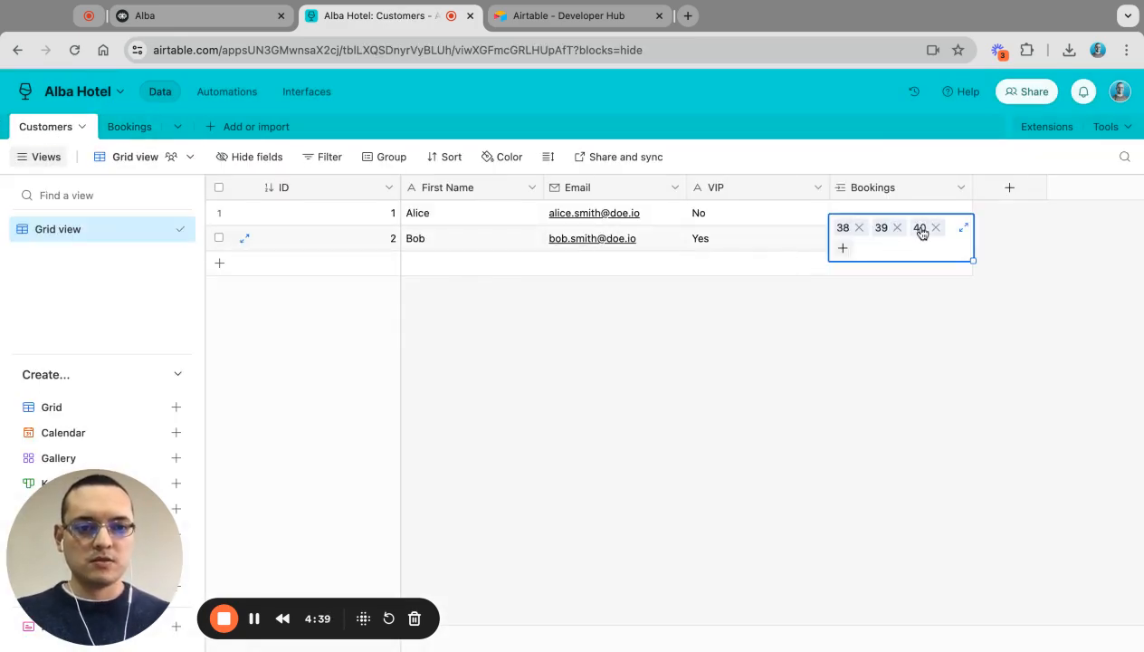
{"action": "left_click", "coordinate": [964, 226]}
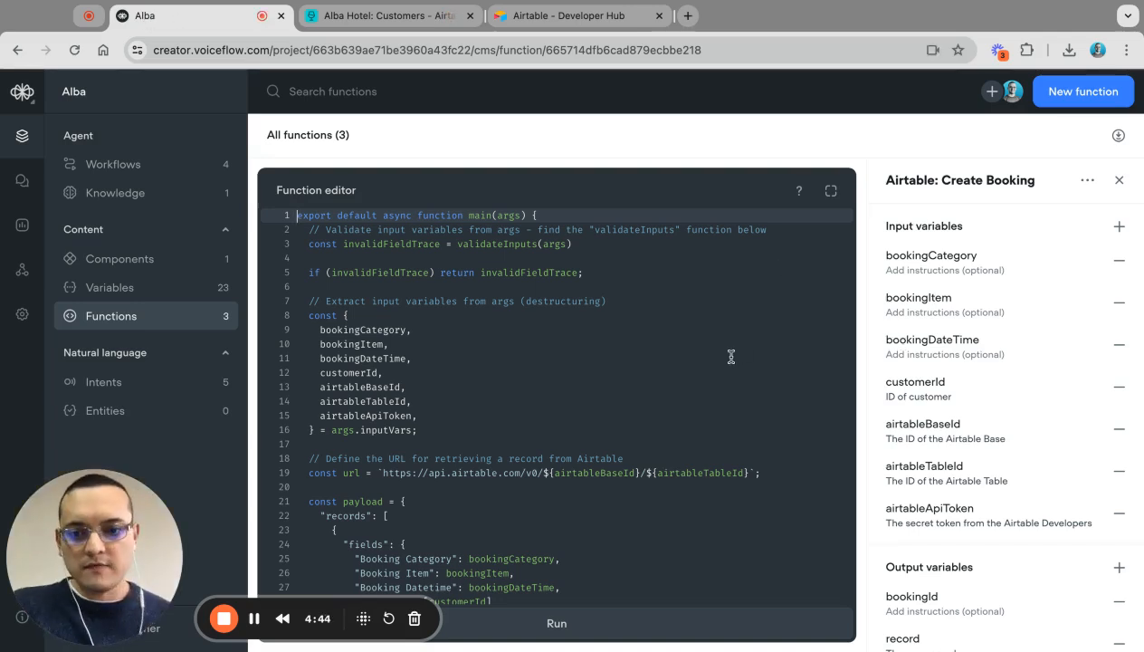
- Scroll to the Booking Category, Item, Datetime and Customer payload, then view booking 40
{"action": "scroll", "scroll_direction": "down", "scroll_amount": 3}
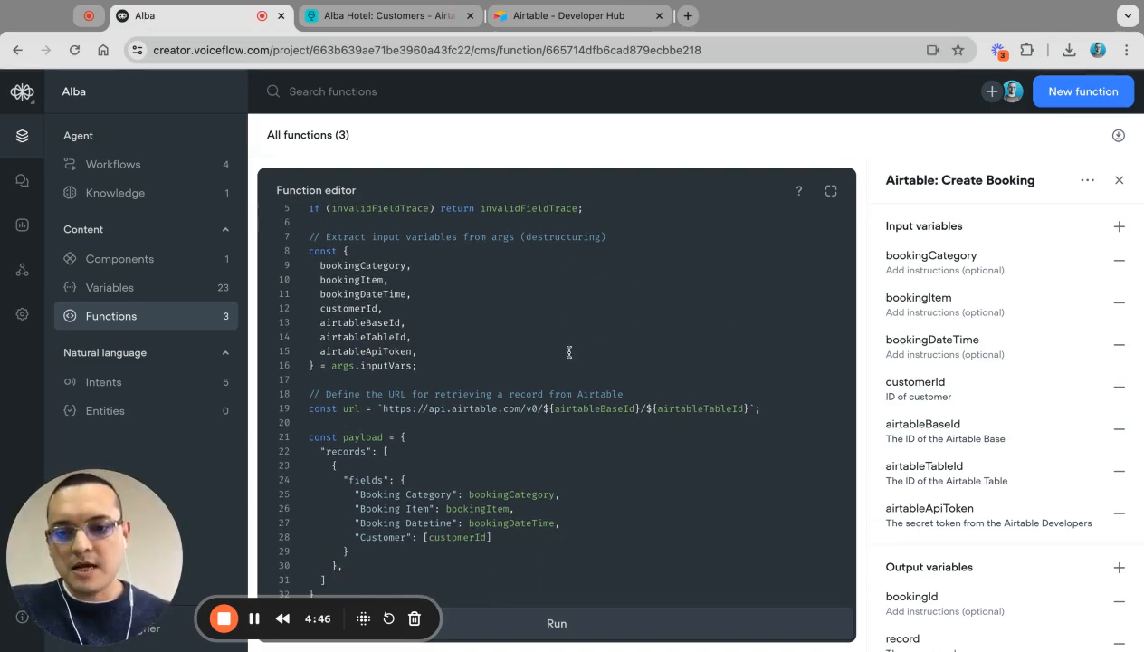
{"action": "scroll", "scroll_direction": "down", "scroll_amount": 3}
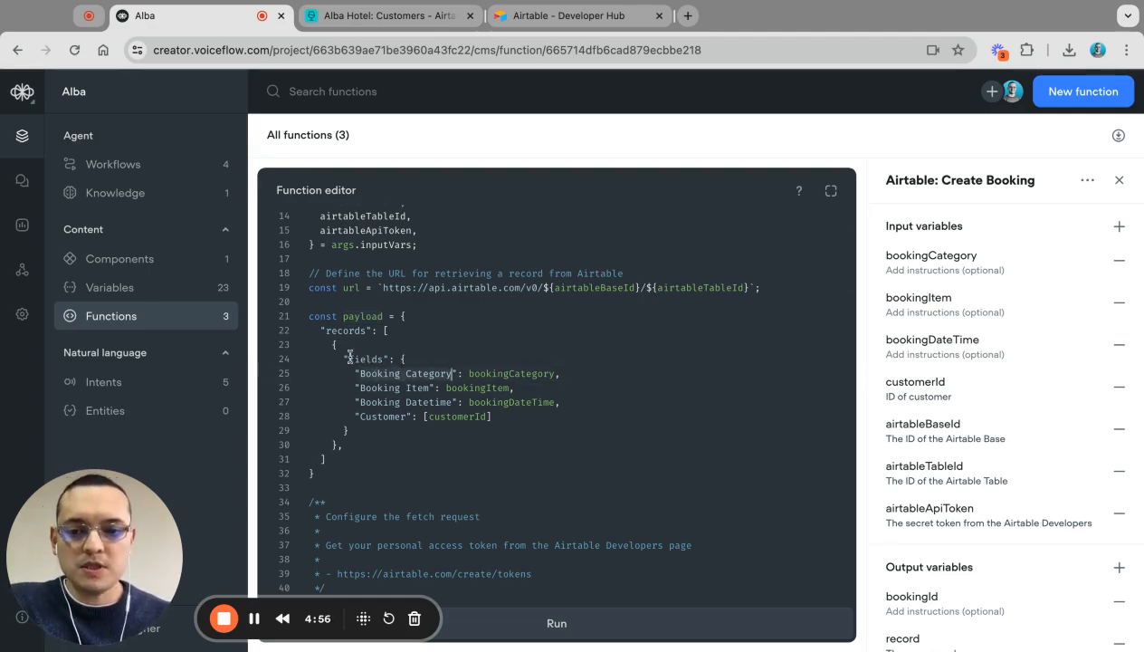
{"action": "left_click", "coordinate": [389, 15]}
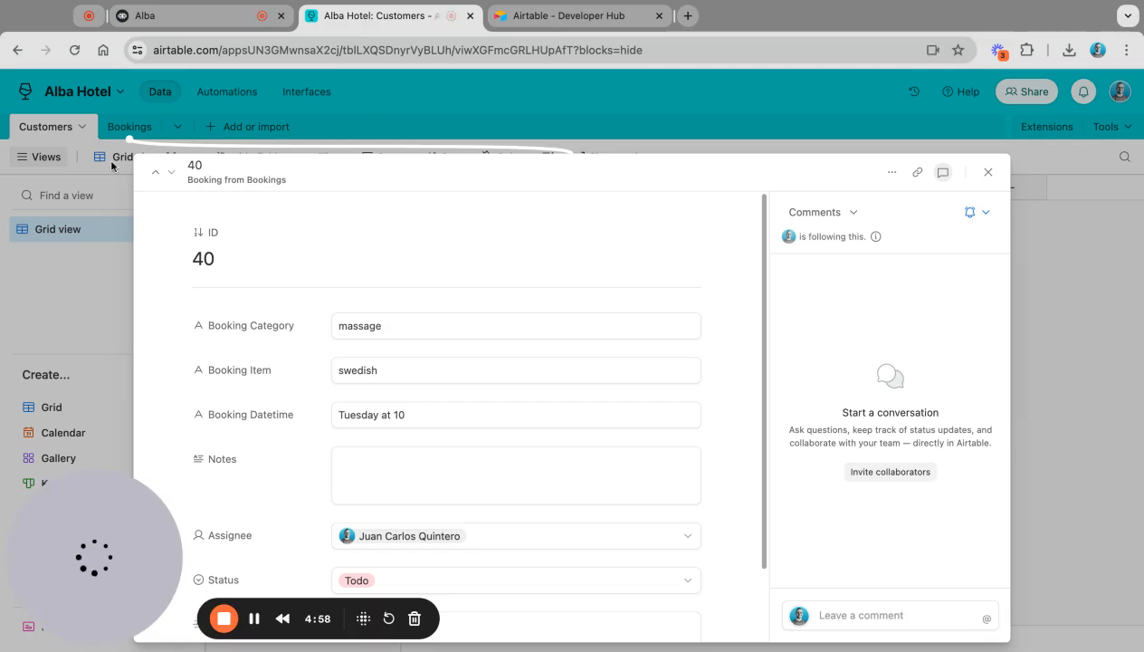
- Close booking 40's record to show the Bookings columns, then return to Voiceflow
{"action": "left_click", "coordinate": [987, 172]}
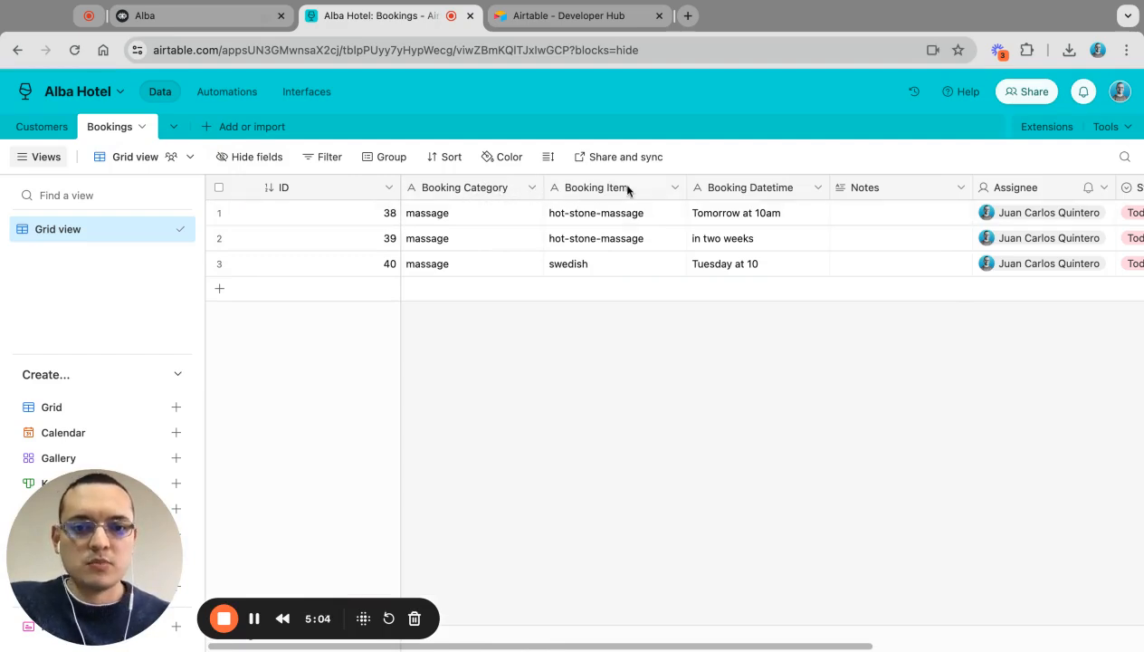
{"action": "left_click", "coordinate": [181, 15]}
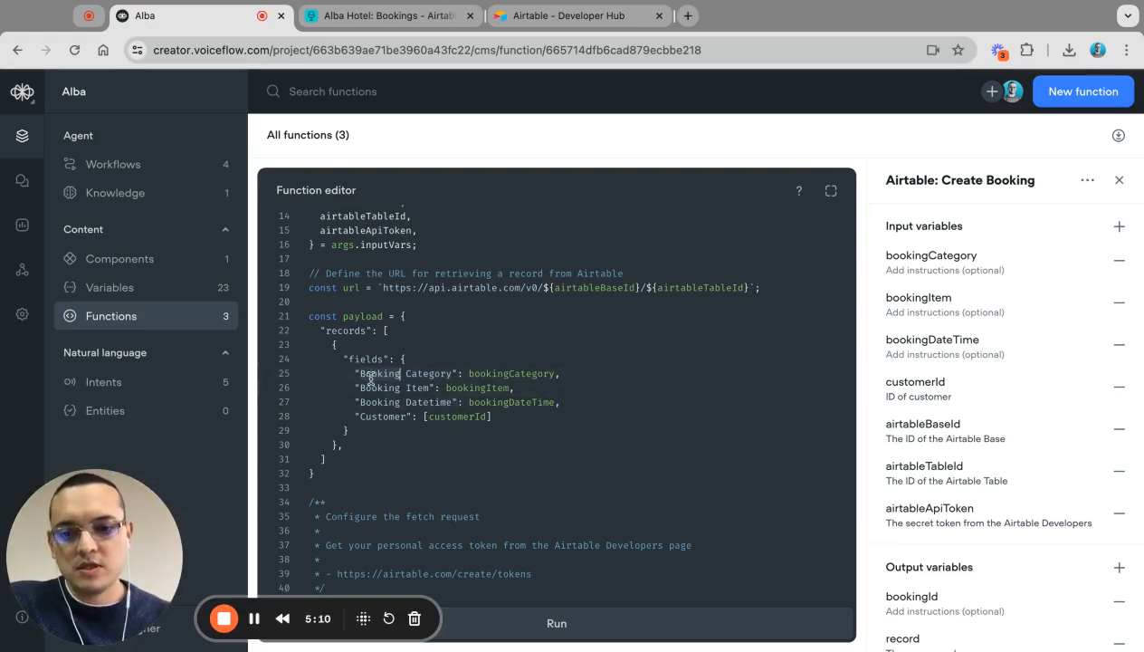
- Scroll the function code, highlight the record ID returned as bookingId, then view Airtable
{"action": "scroll", "scroll_direction": "down", "scroll_amount": 3}
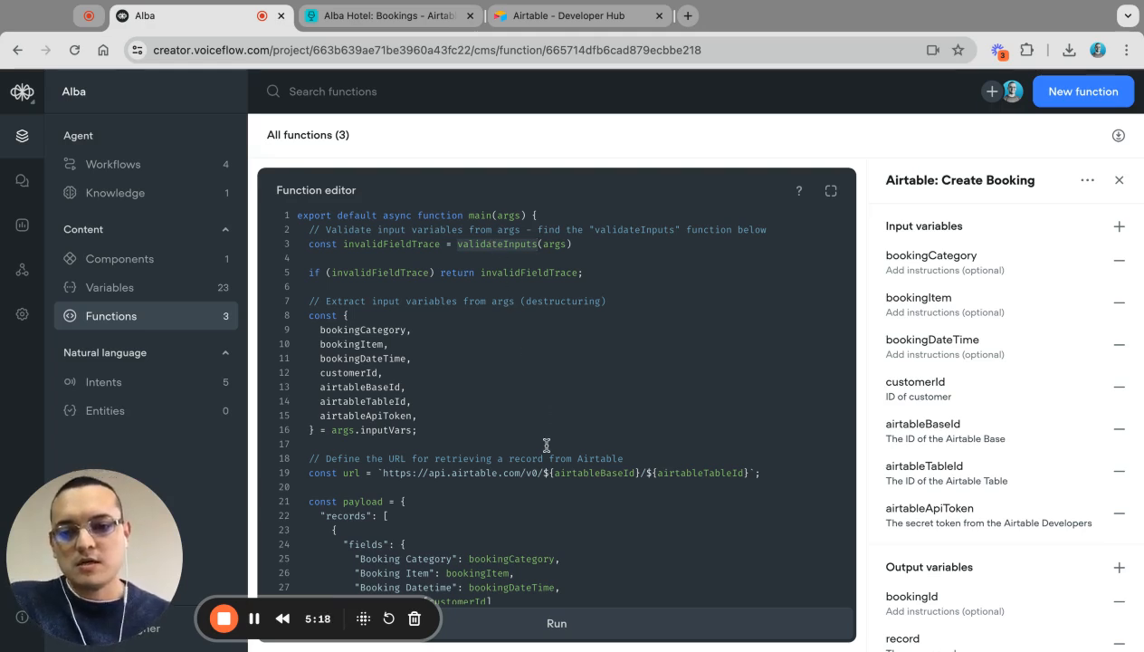
{"action": "scroll", "scroll_direction": "down", "scroll_amount": 3}
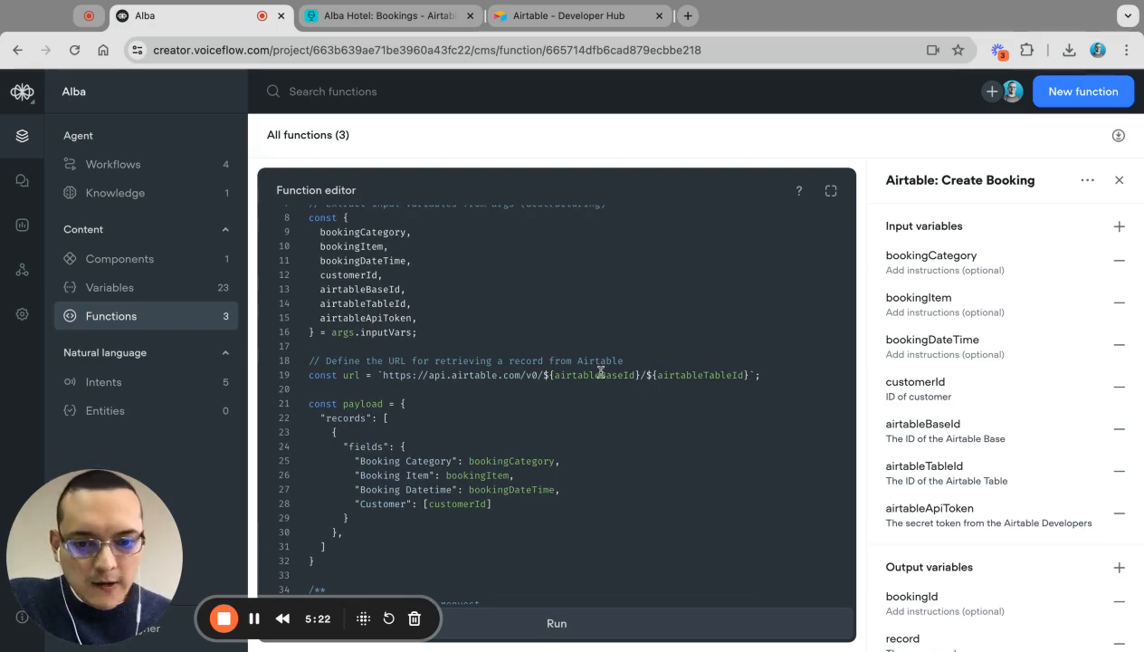
{"action": "scroll", "scroll_direction": "down", "scroll_amount": 3}
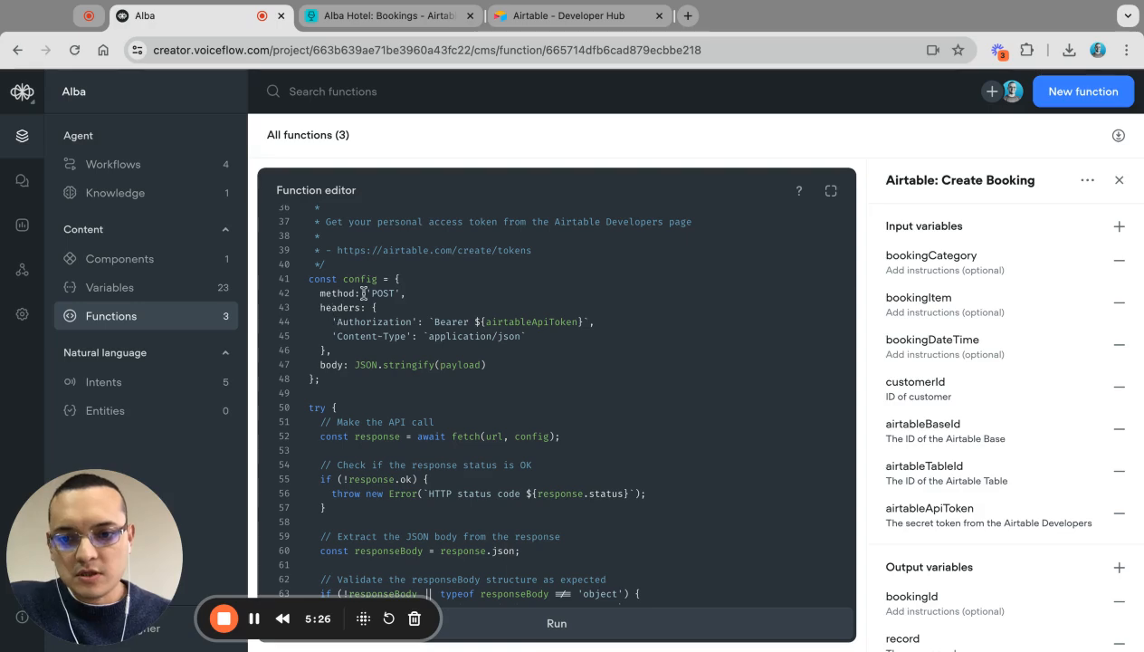
{"action": "scroll", "scroll_direction": "down", "scroll_amount": 3}
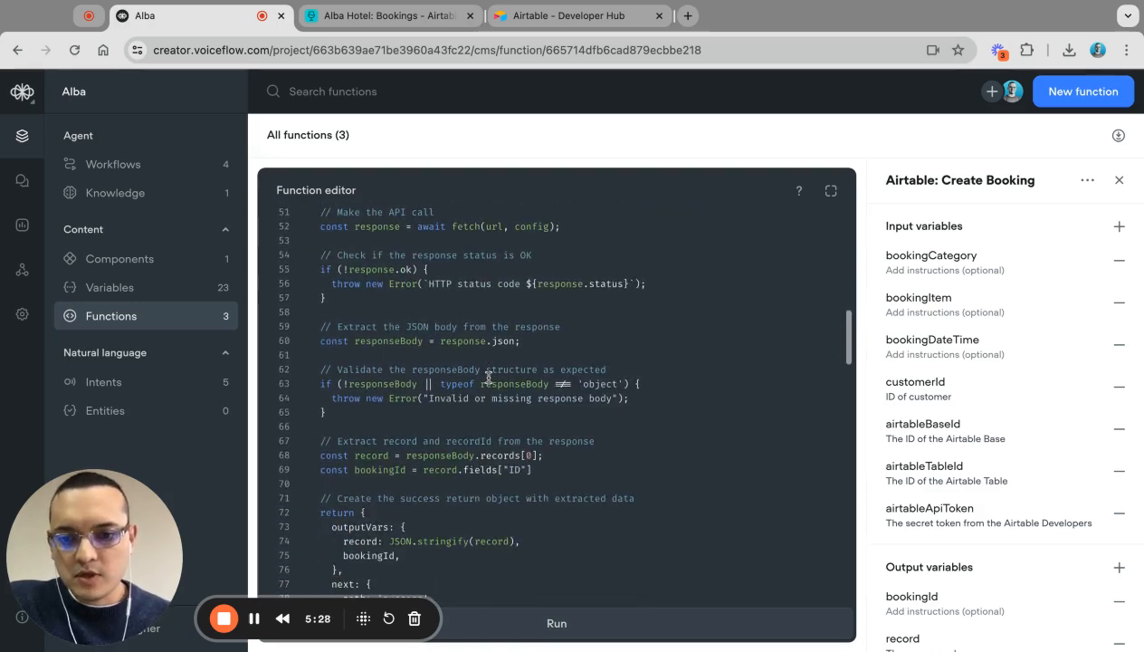
{"action": "scroll", "scroll_direction": "down", "scroll_amount": 3}
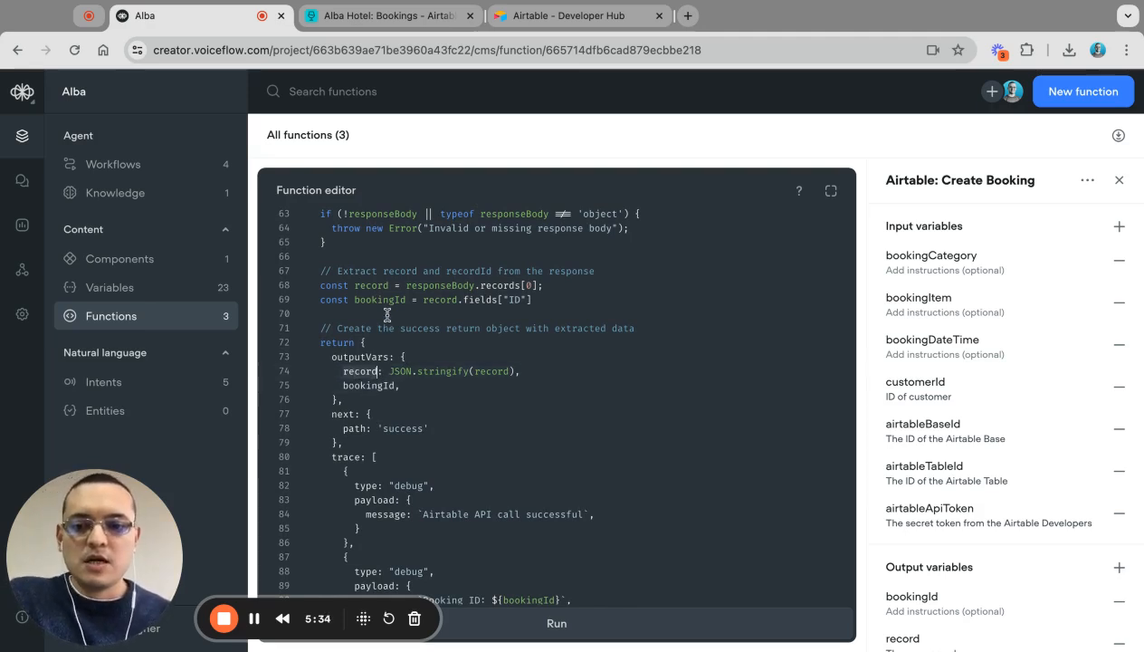
{"action": "double_click", "coordinate": [380, 299]}
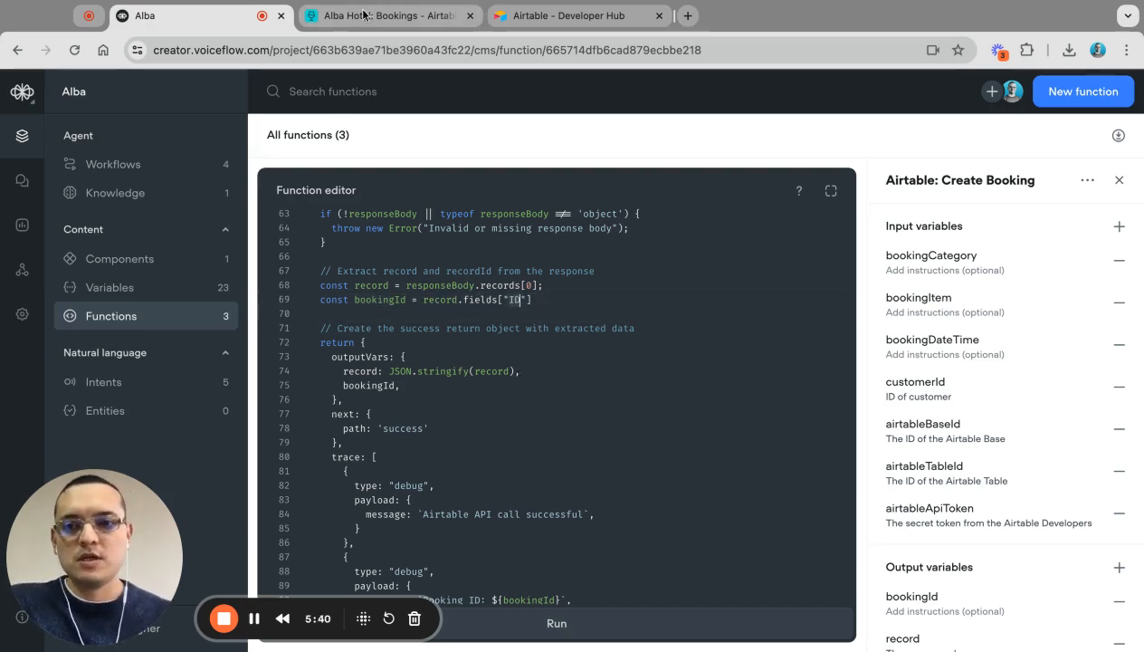
{"action": "left_click", "coordinate": [389, 15]}
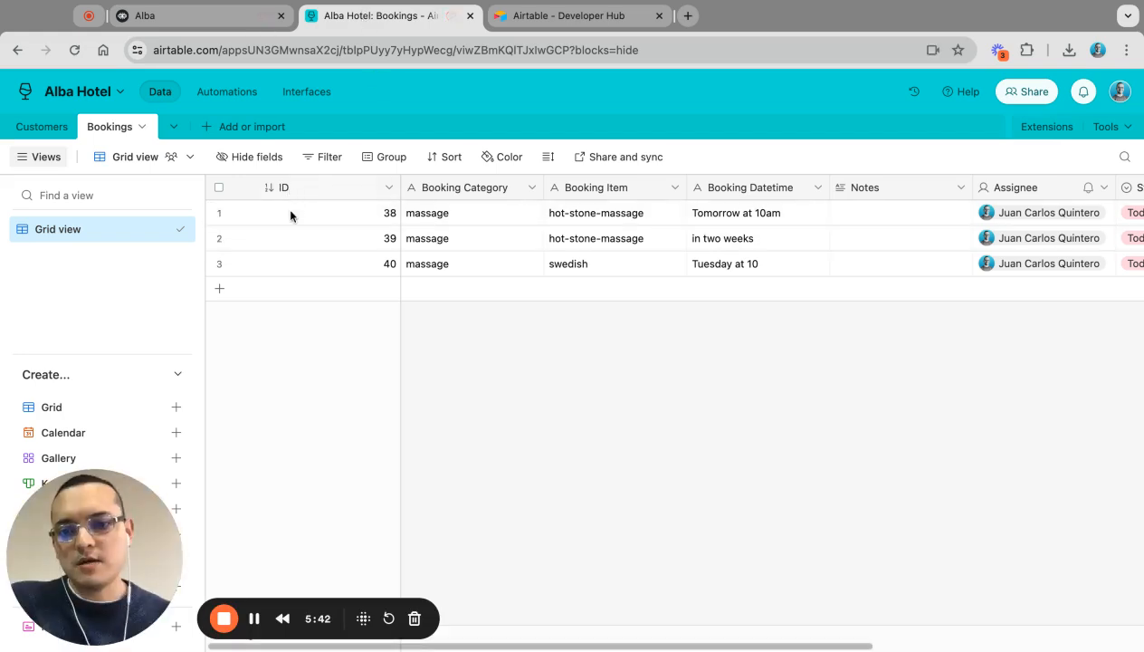
- Return to the Create Booking code and view its debug traces and Airtable error catch block
{"action": "left_click", "coordinate": [144, 16]}
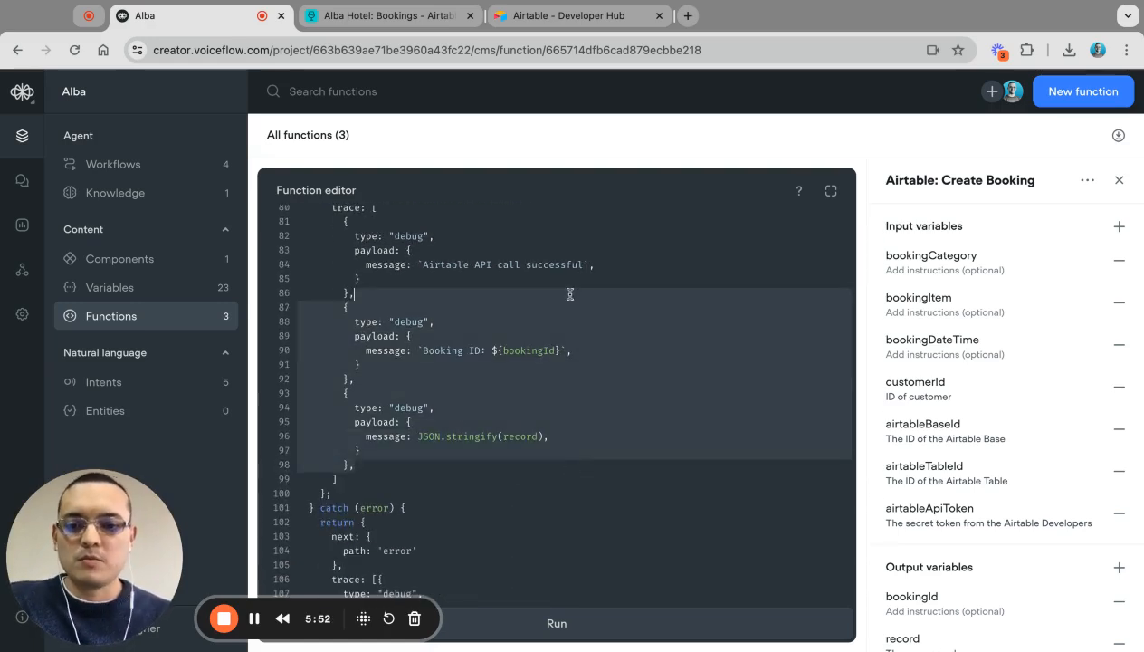
{"action": "scroll", "scroll_direction": "down", "scroll_amount": 3}
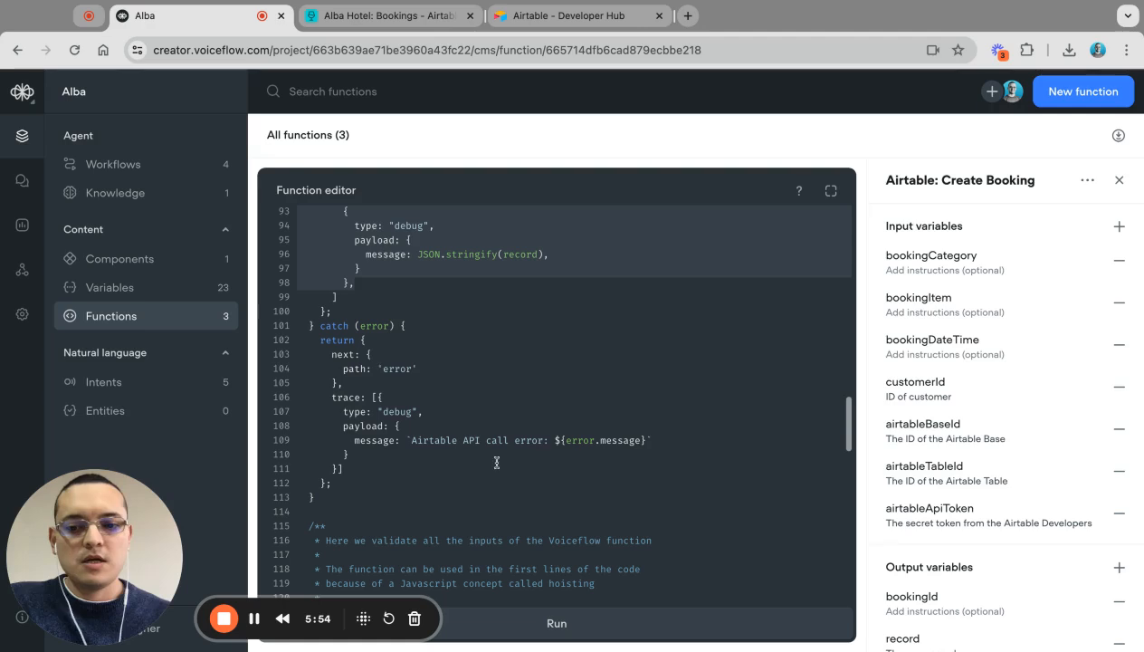